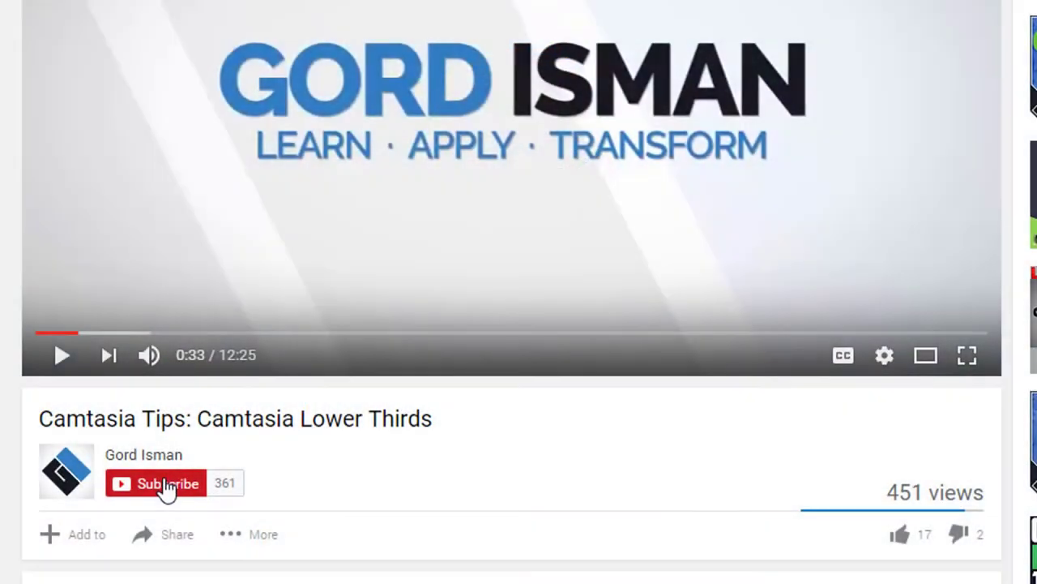
Select the first path clip and scrub its preview past the pond to the second clip.
{"action": "left_click", "coordinate": [166, 483]}
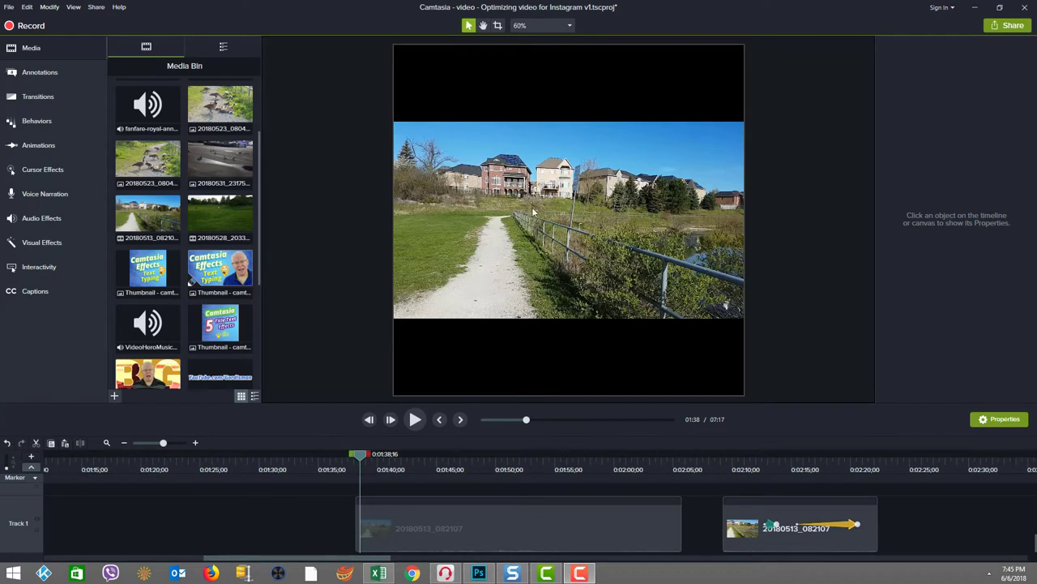
{"action": "left_click", "coordinate": [519, 523]}
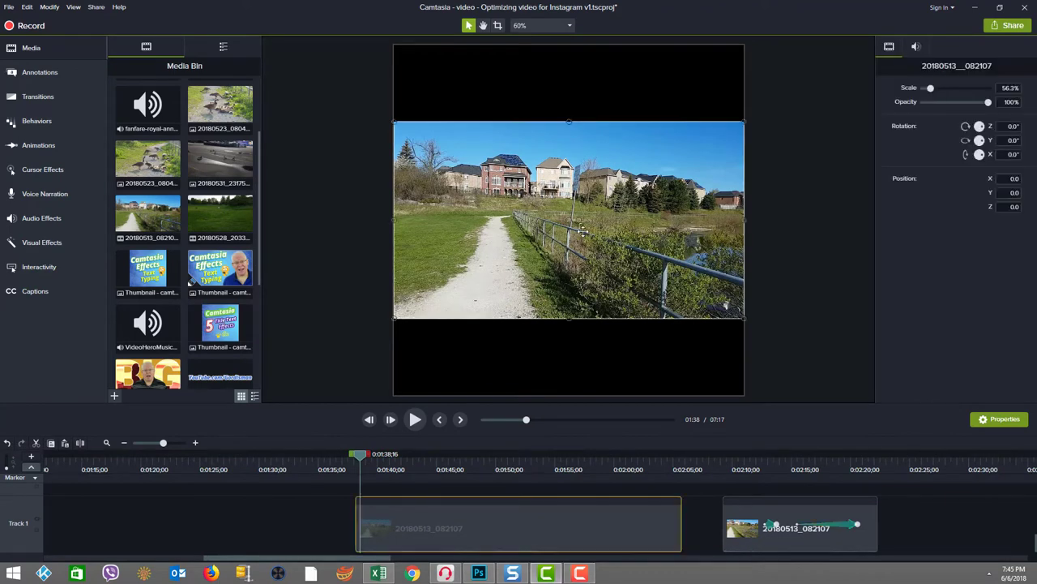
{"action": "scroll", "scroll_direction": "up", "scroll_amount": 3}
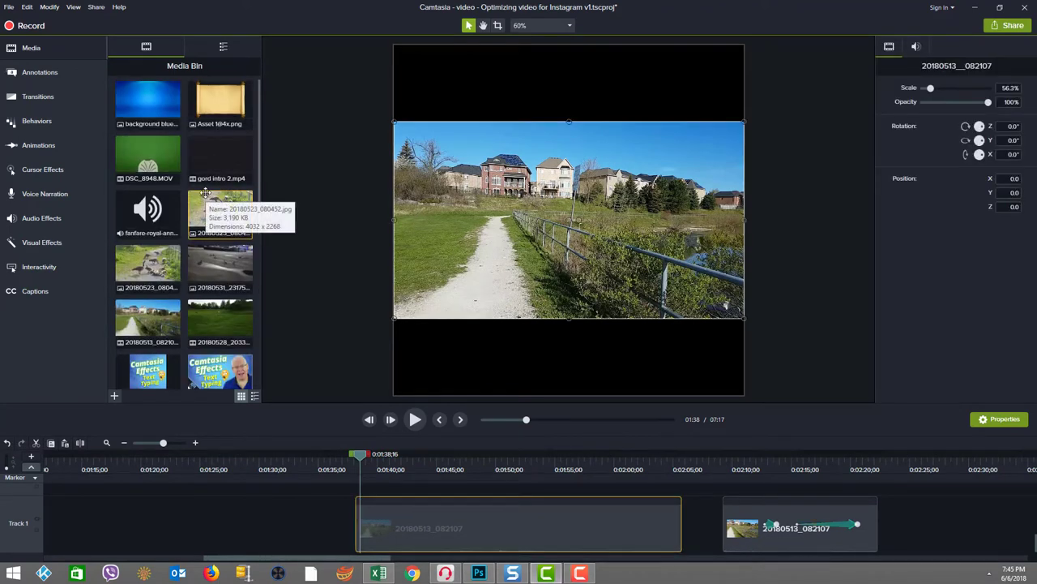
{"action": "scroll", "scroll_direction": "down", "scroll_amount": 3}
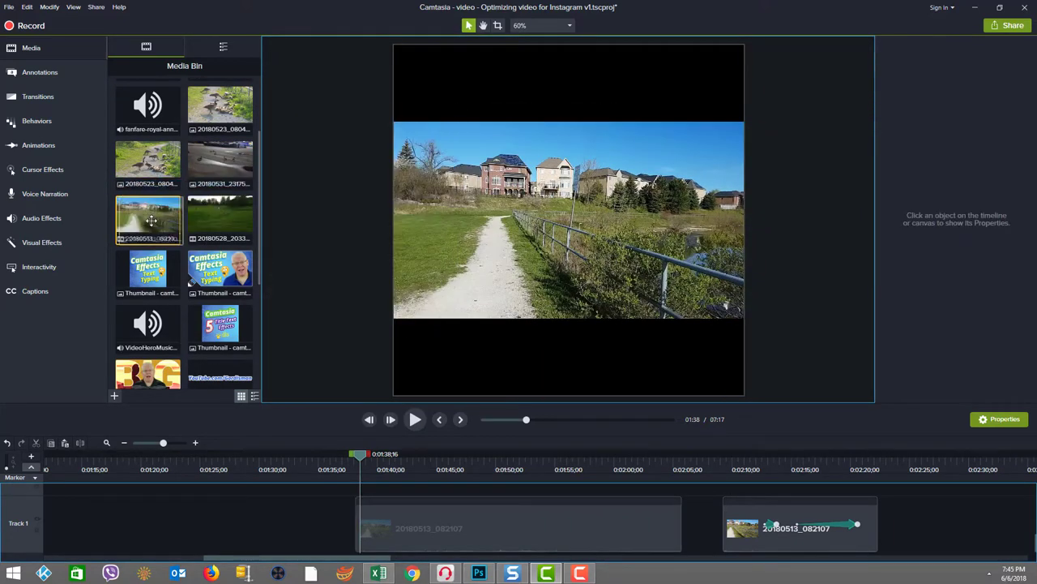
{"action": "mouse_move", "coordinate": [590, 299]}
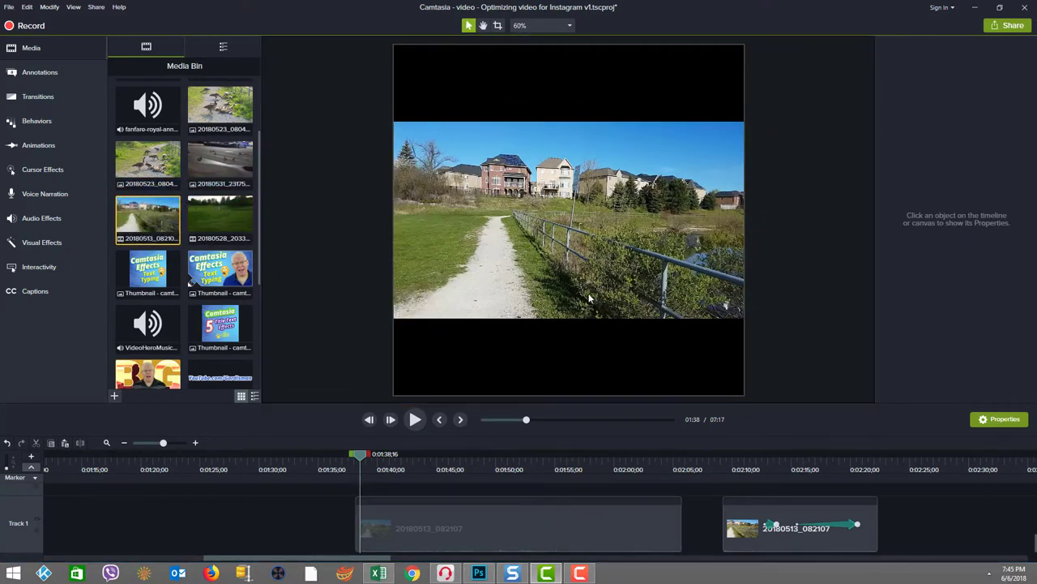
{"action": "mouse_move", "coordinate": [535, 333]}
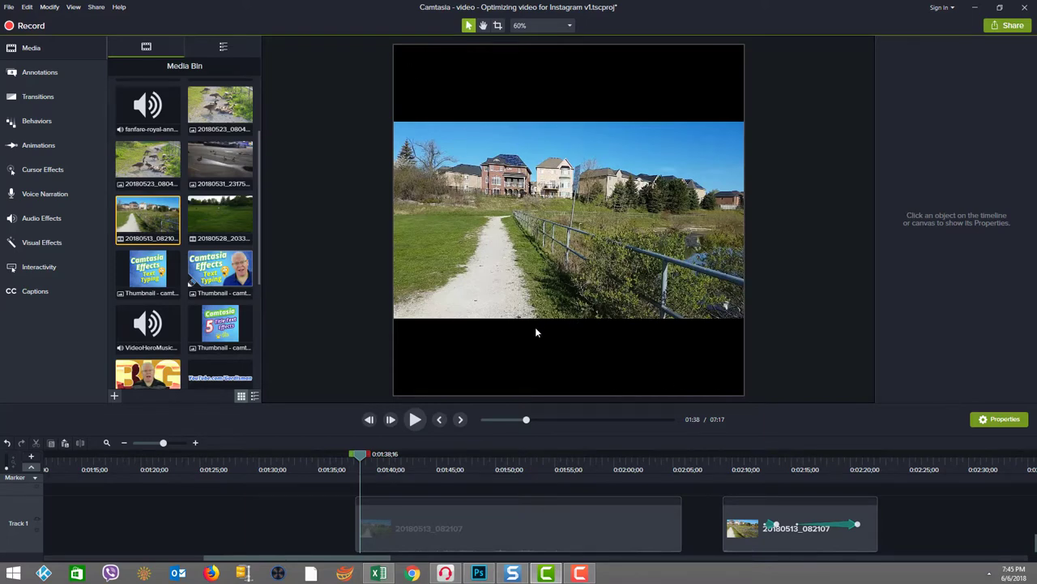
{"action": "mouse_move", "coordinate": [621, 346]}
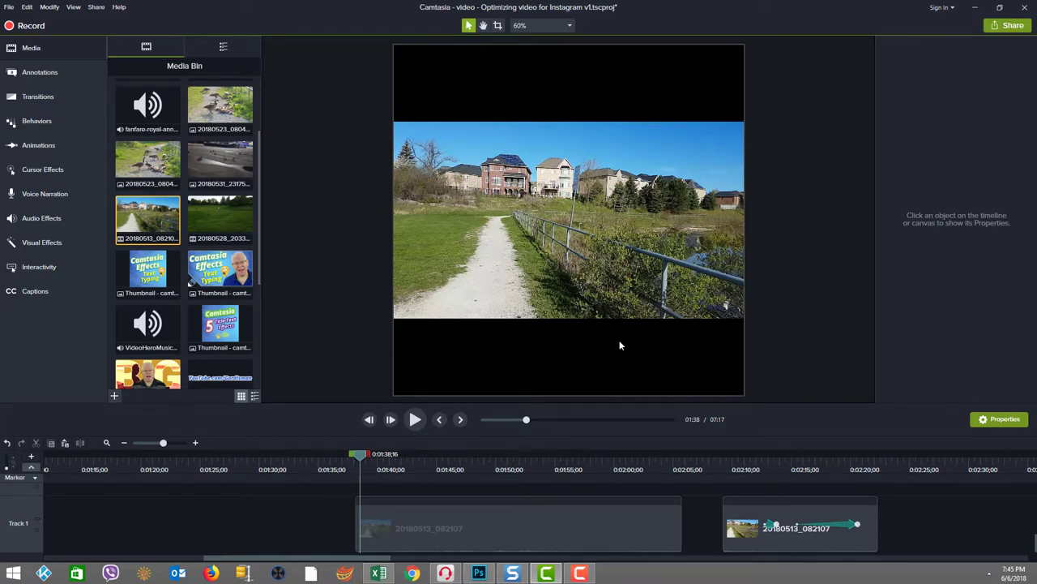
{"action": "mouse_move", "coordinate": [578, 333]}
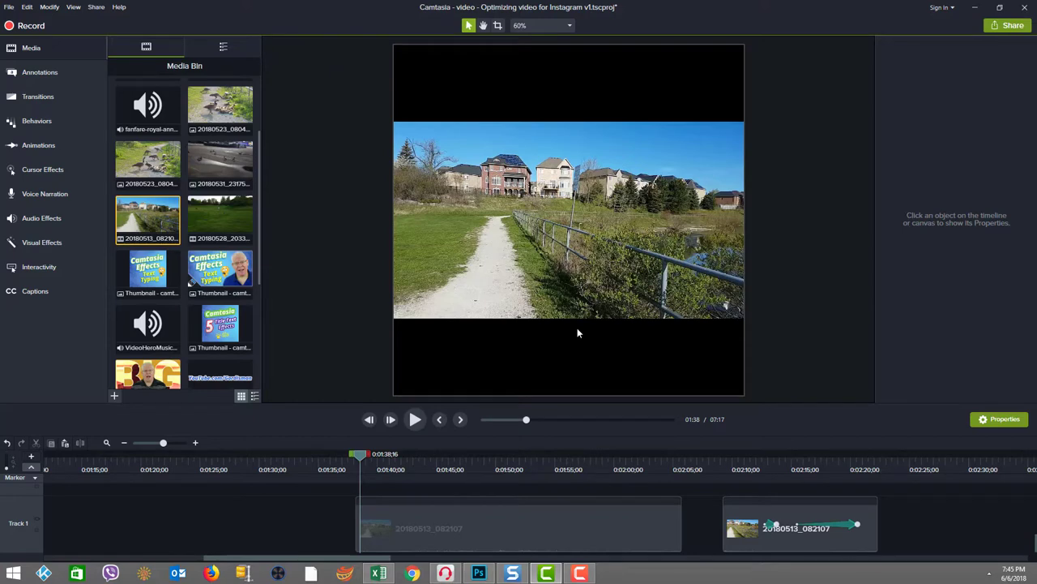
{"action": "mouse_move", "coordinate": [361, 462]}
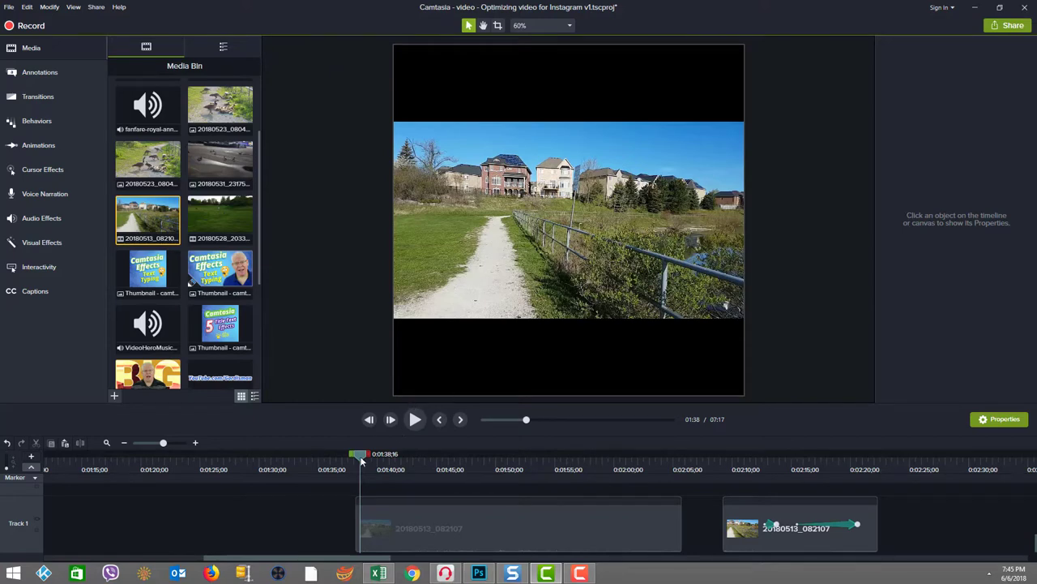
{"action": "left_click_drag", "start_coordinate": [361, 454], "coordinate": [399, 454]}
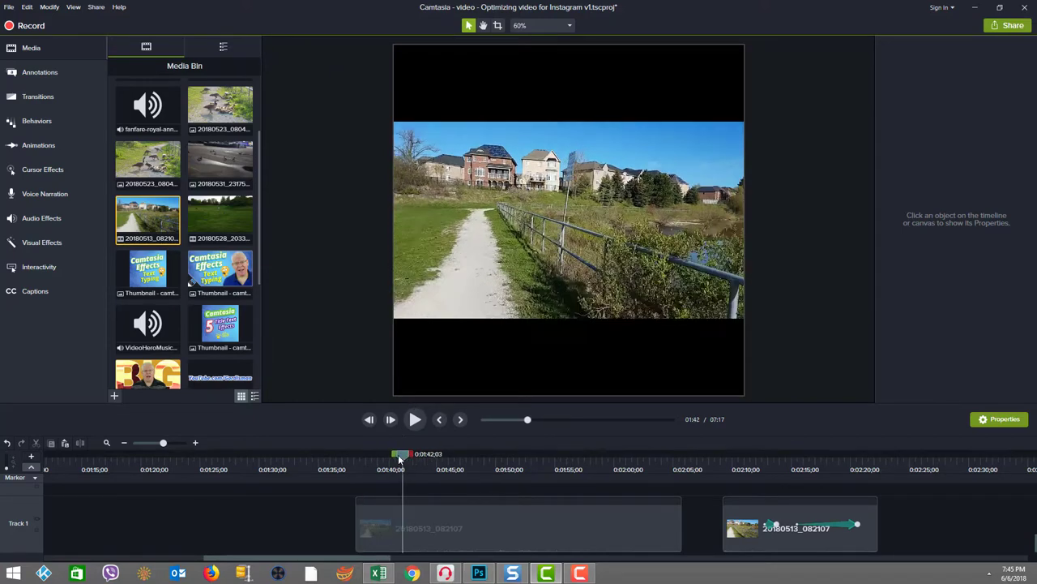
{"action": "left_click_drag", "start_coordinate": [398, 453], "coordinate": [427, 453]}
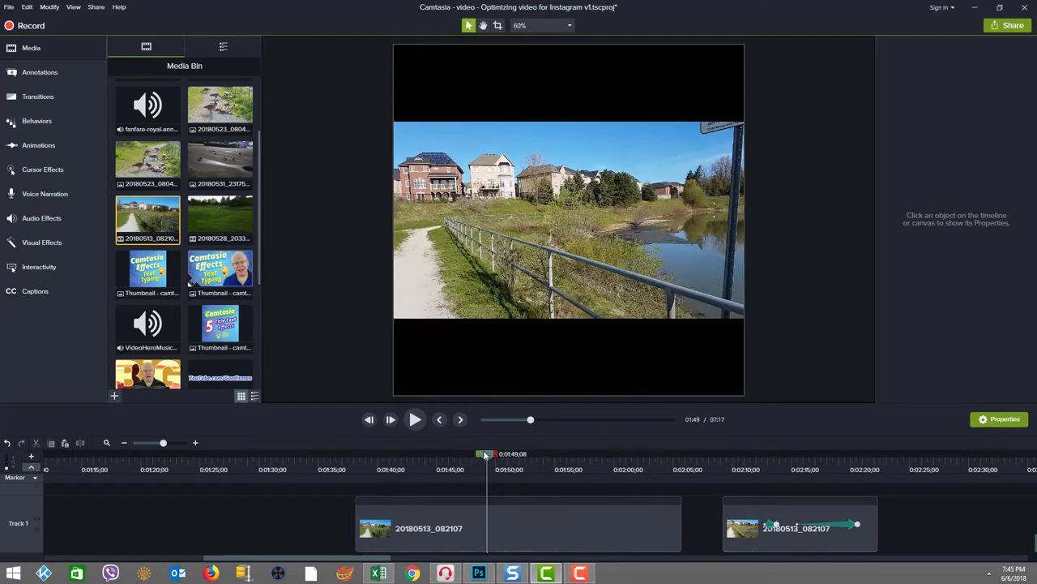
{"action": "left_click_drag", "start_coordinate": [483, 453], "coordinate": [526, 454]}
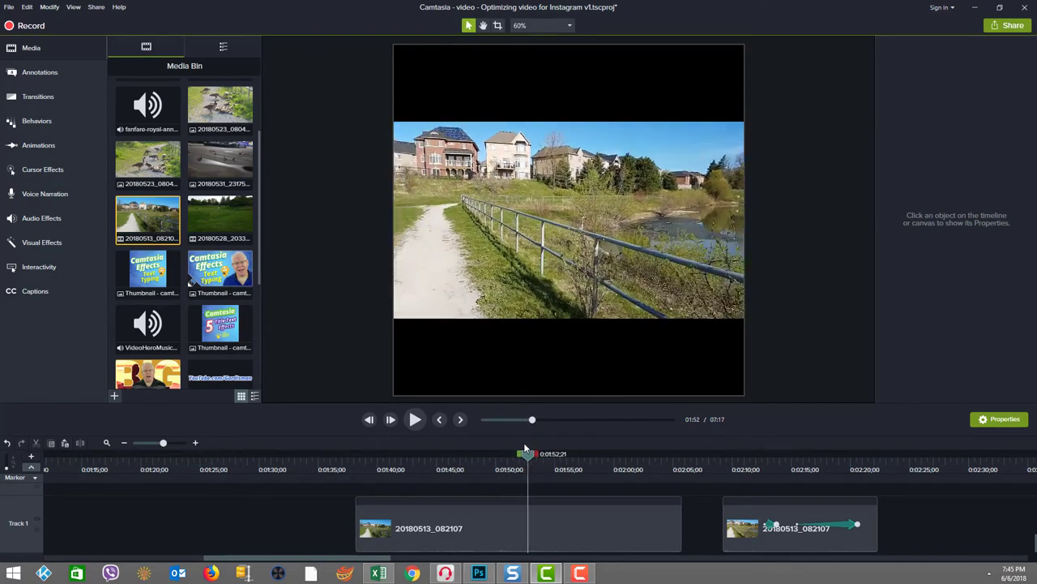
{"action": "left_click_drag", "start_coordinate": [527, 454], "coordinate": [567, 453]}
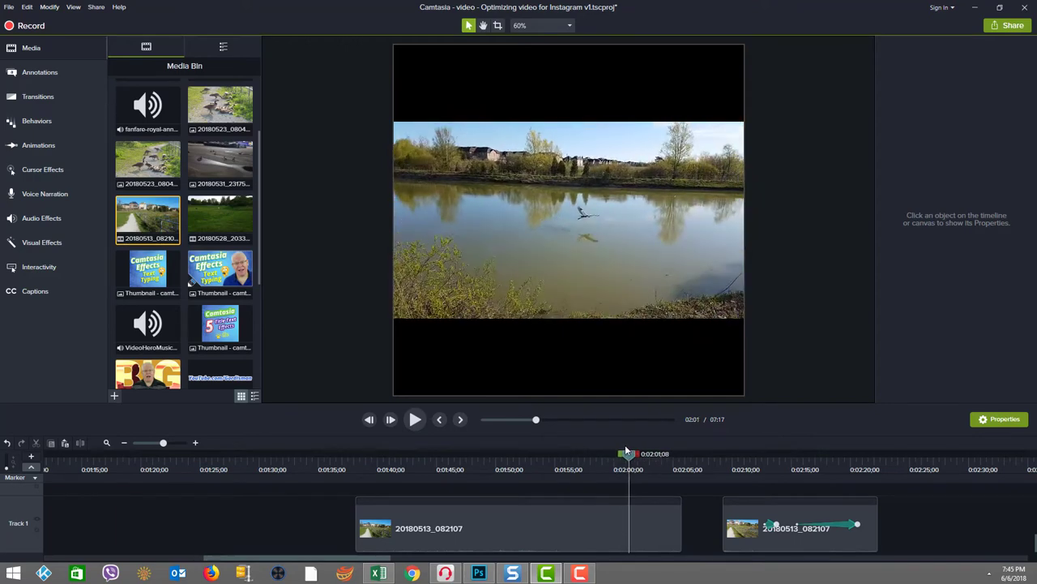
{"action": "left_click_drag", "start_coordinate": [628, 453], "coordinate": [638, 453]}
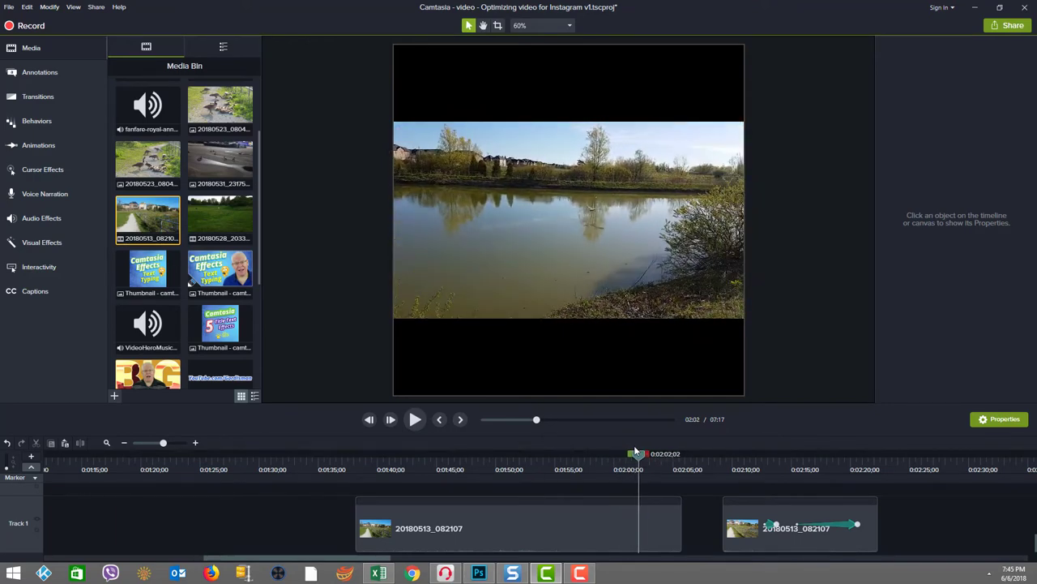
{"action": "left_click_drag", "start_coordinate": [636, 453], "coordinate": [648, 453]}
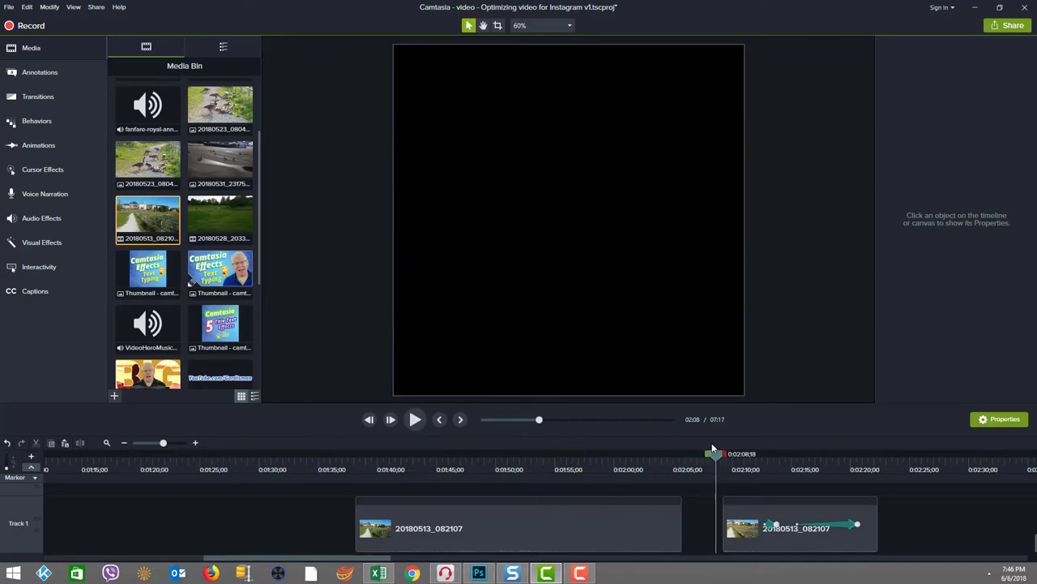
Play the panning second clip and stop partway through the pan.
{"action": "left_click", "coordinate": [414, 419]}
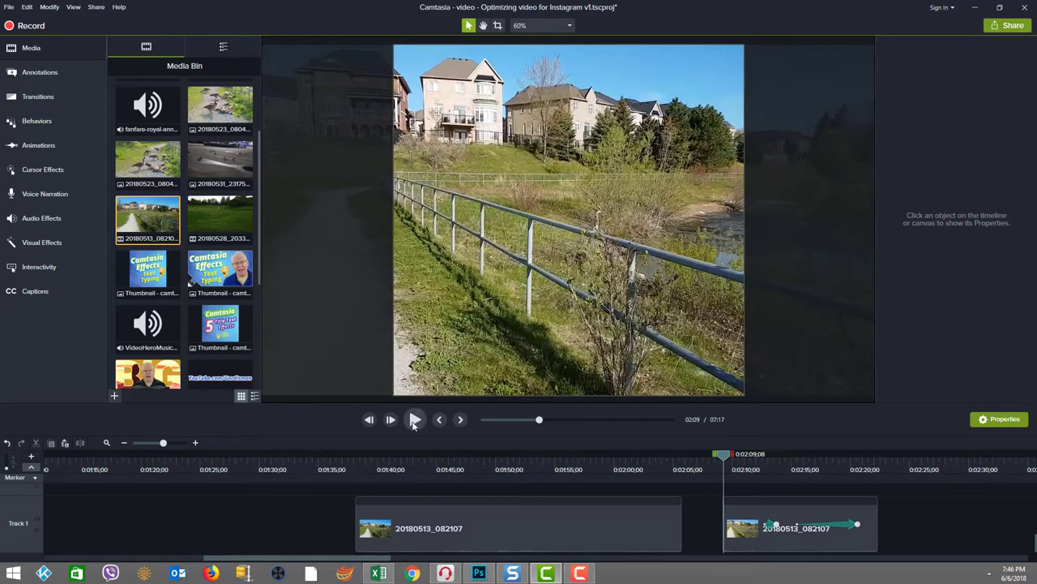
{"action": "mouse_move", "coordinate": [415, 419]}
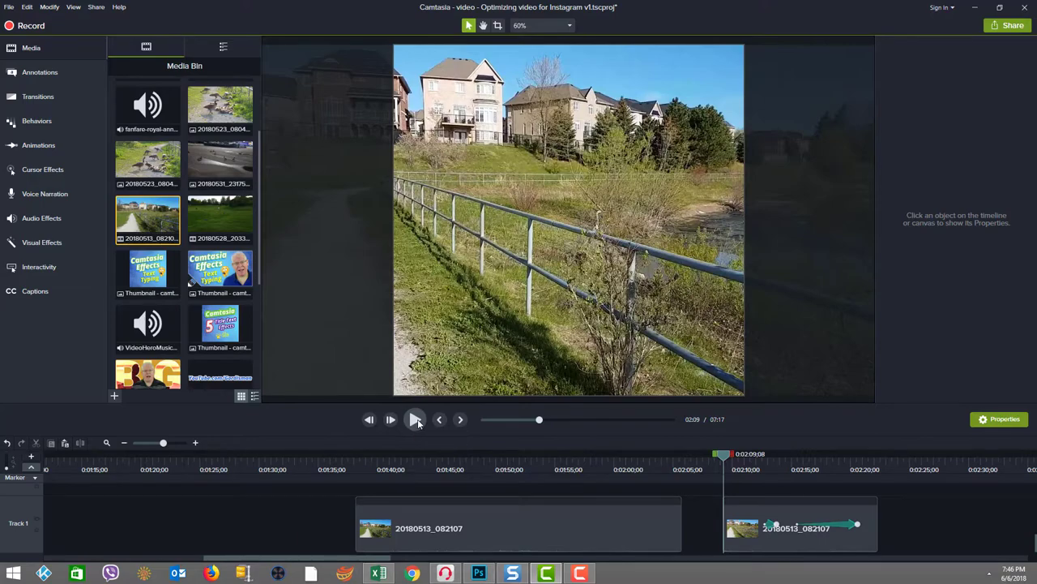
{"action": "left_click", "coordinate": [390, 419]}
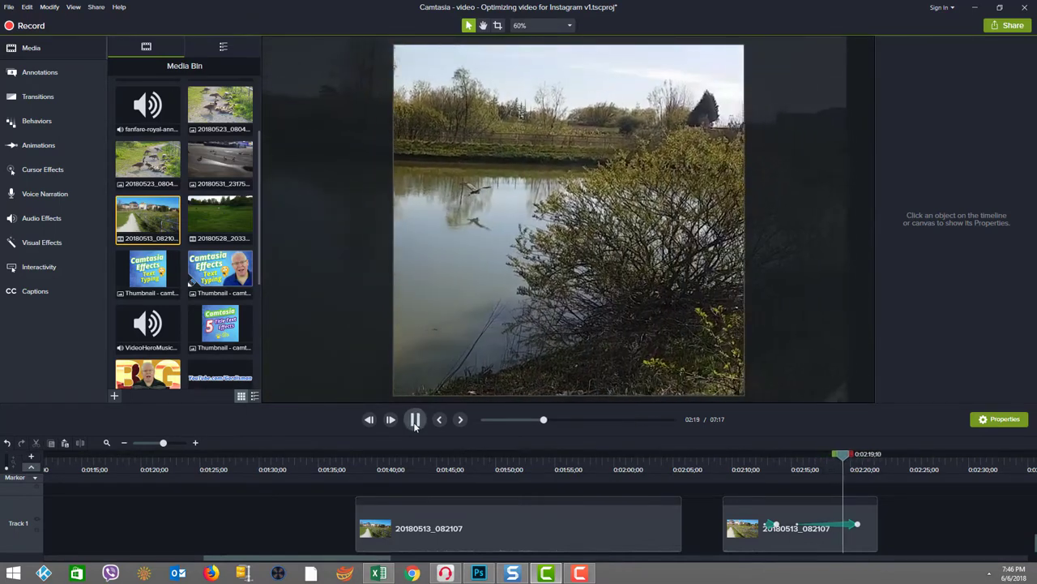
{"action": "left_click", "coordinate": [414, 419]}
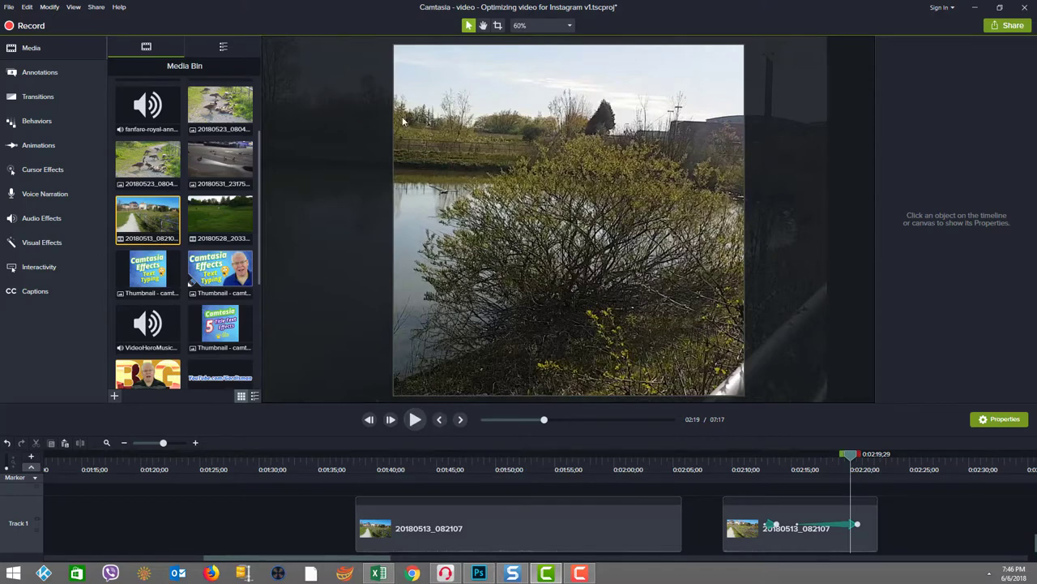
{"action": "mouse_move", "coordinate": [693, 413]}
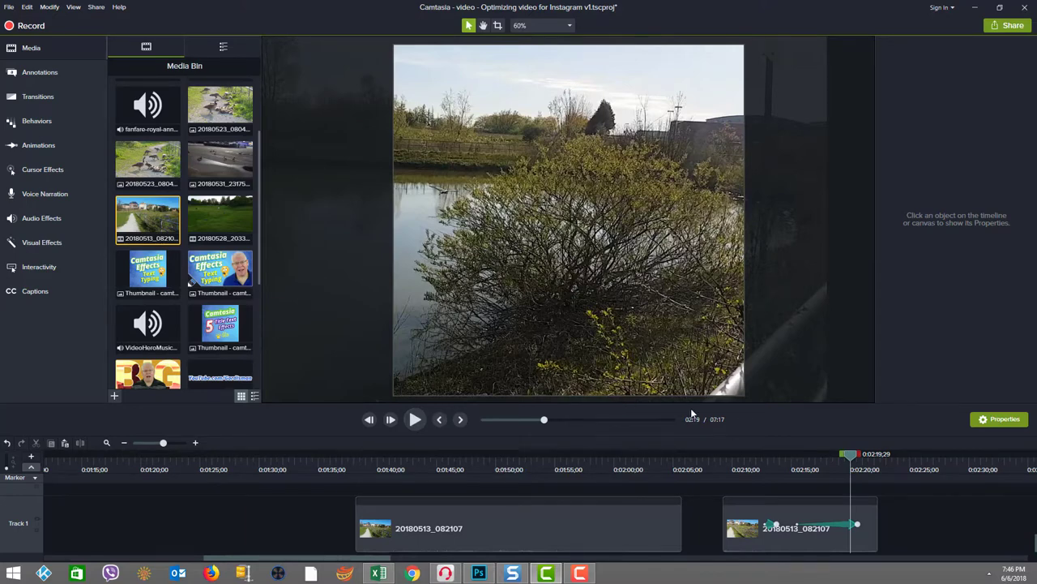
{"action": "mouse_move", "coordinate": [860, 280]}
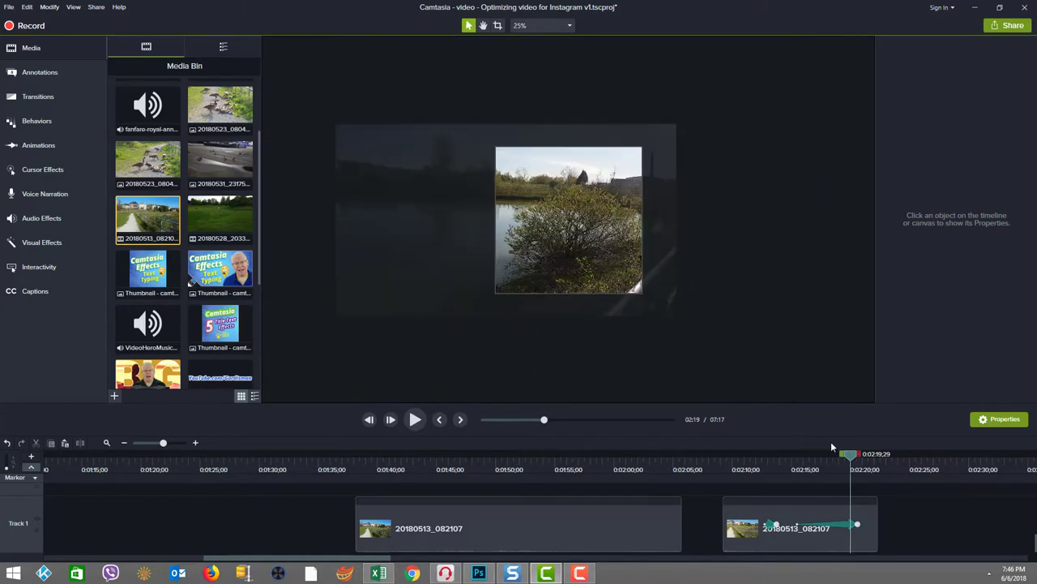
Scrub back to the zoom animation's start and select the 20180513_082107 clip.
{"action": "left_click_drag", "start_coordinate": [848, 453], "coordinate": [753, 453]}
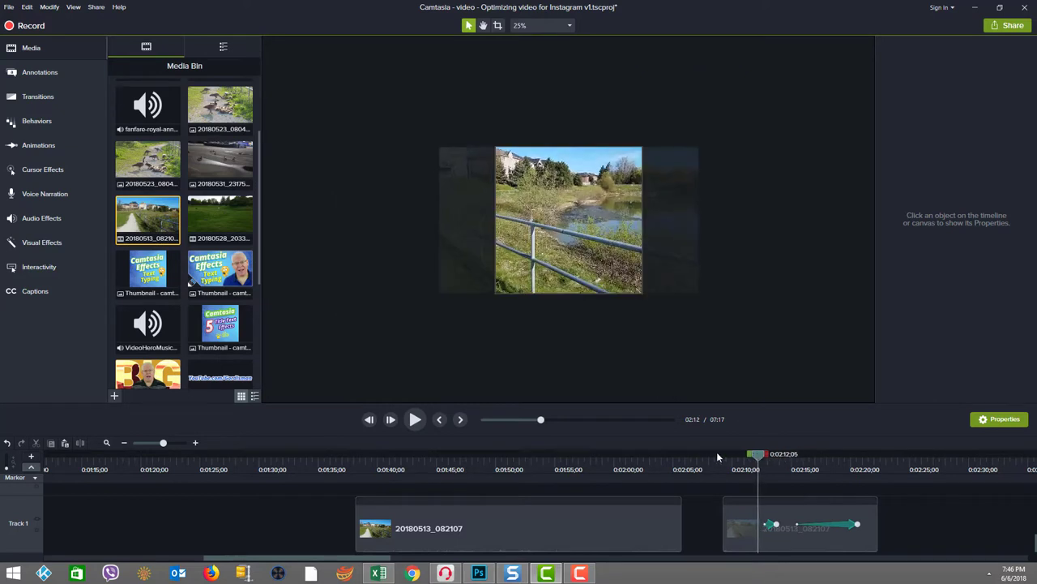
{"action": "left_click_drag", "start_coordinate": [756, 453], "coordinate": [724, 453]}
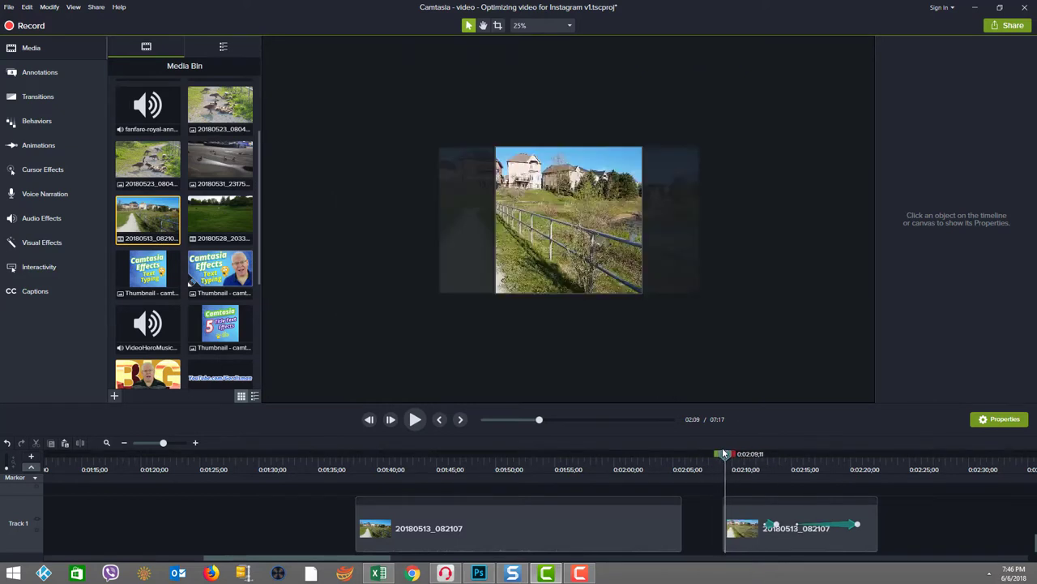
{"action": "left_click", "coordinate": [321, 454]}
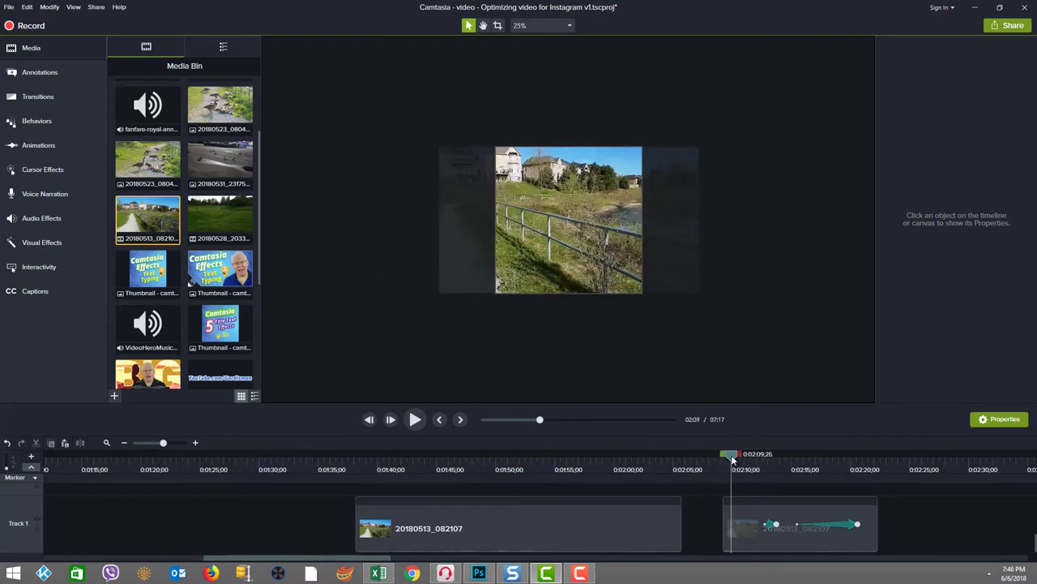
{"action": "left_click_drag", "start_coordinate": [732, 454], "coordinate": [764, 454]}
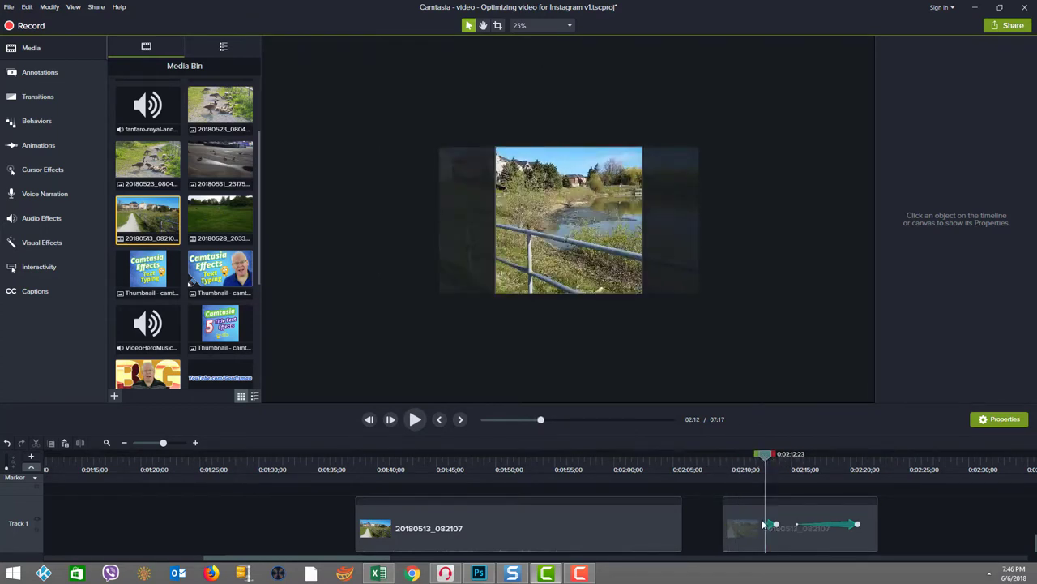
{"action": "left_click", "coordinate": [799, 524]}
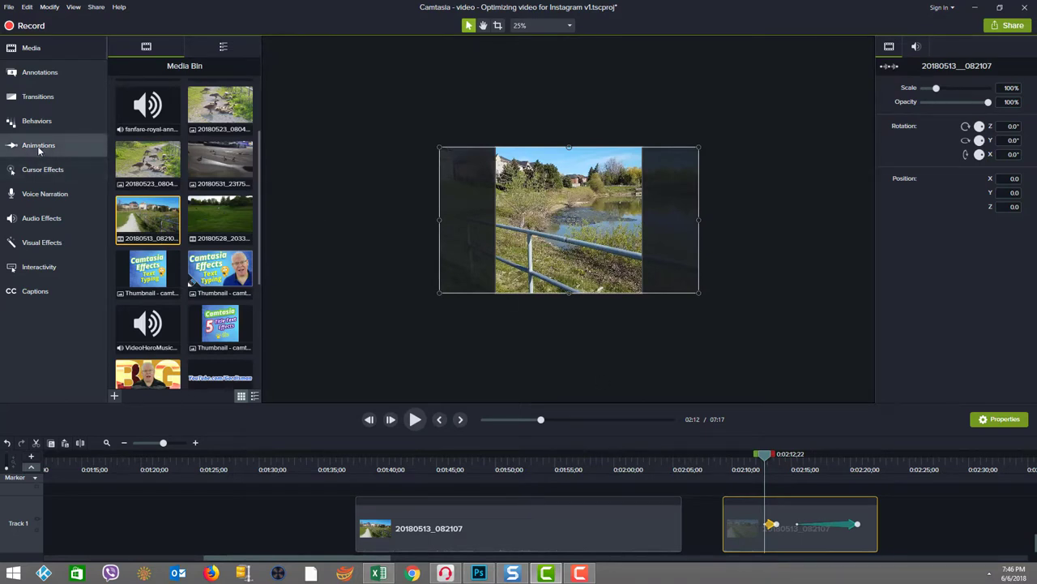
Apply Zoom-n-Pan at about 132% and pan the framing onto the heron.
{"action": "left_click", "coordinate": [38, 145]}
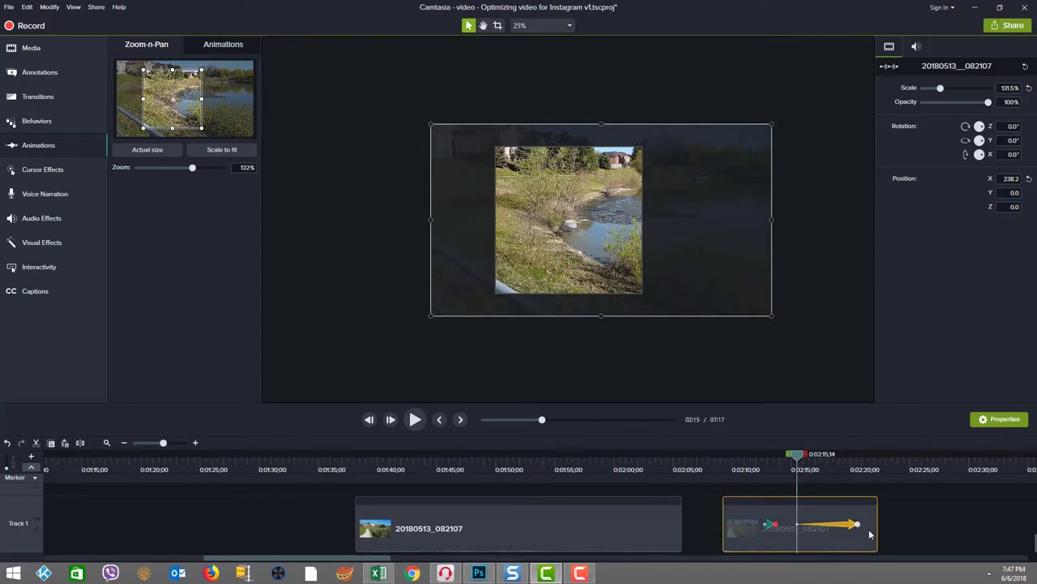
{"action": "mouse_move", "coordinate": [749, 285]}
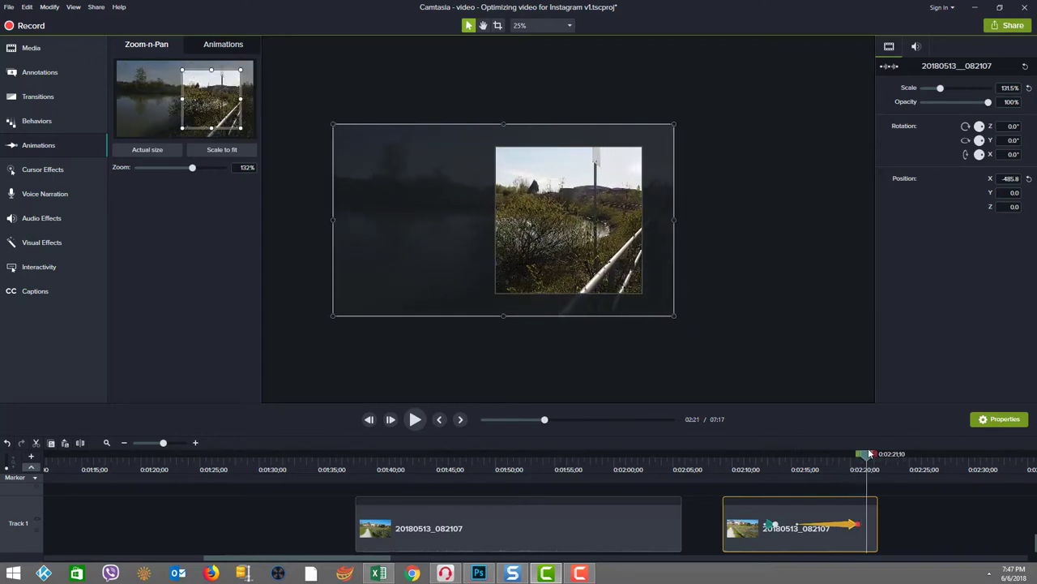
{"action": "left_click_drag", "start_coordinate": [869, 453], "coordinate": [813, 453]}
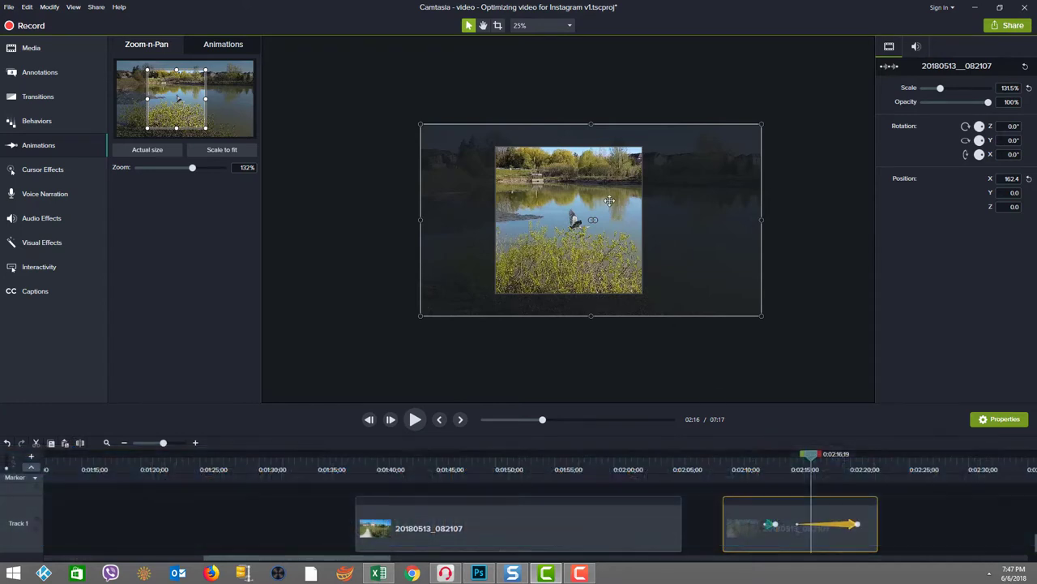
{"action": "mouse_move", "coordinate": [732, 405]}
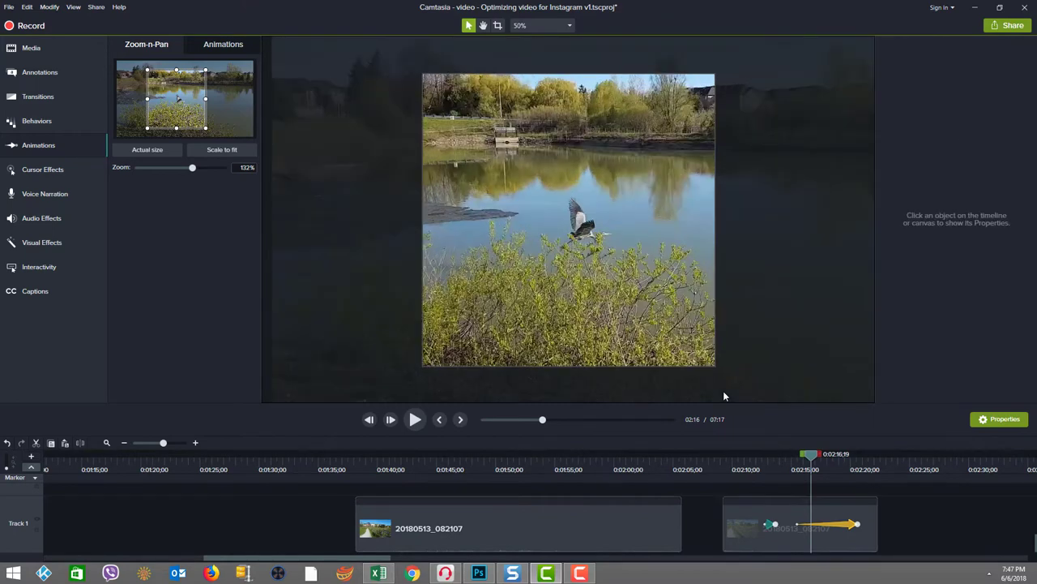
{"action": "left_click_drag", "start_coordinate": [810, 453], "coordinate": [801, 454]}
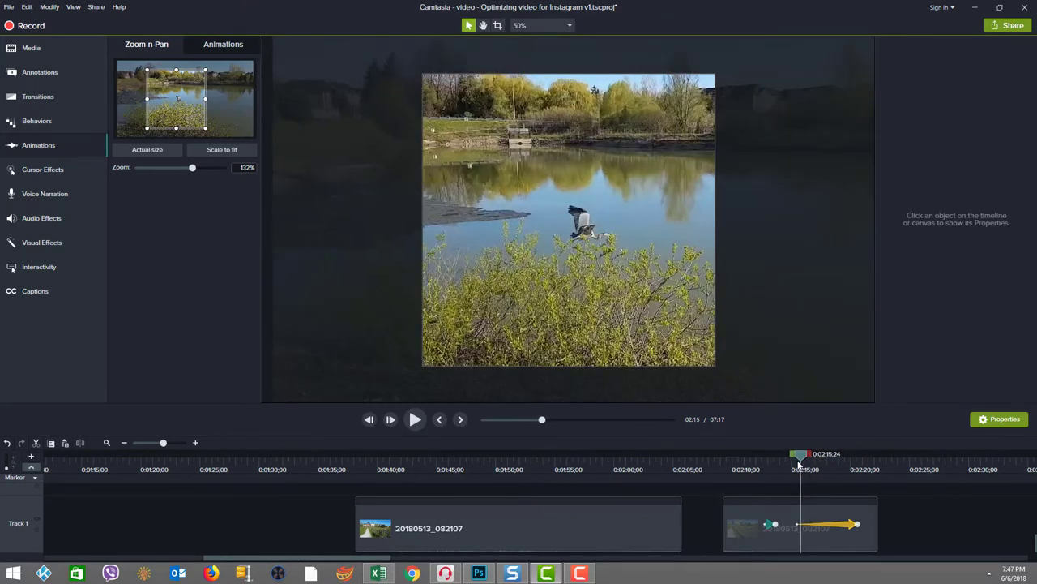
{"action": "left_click", "coordinate": [414, 419]}
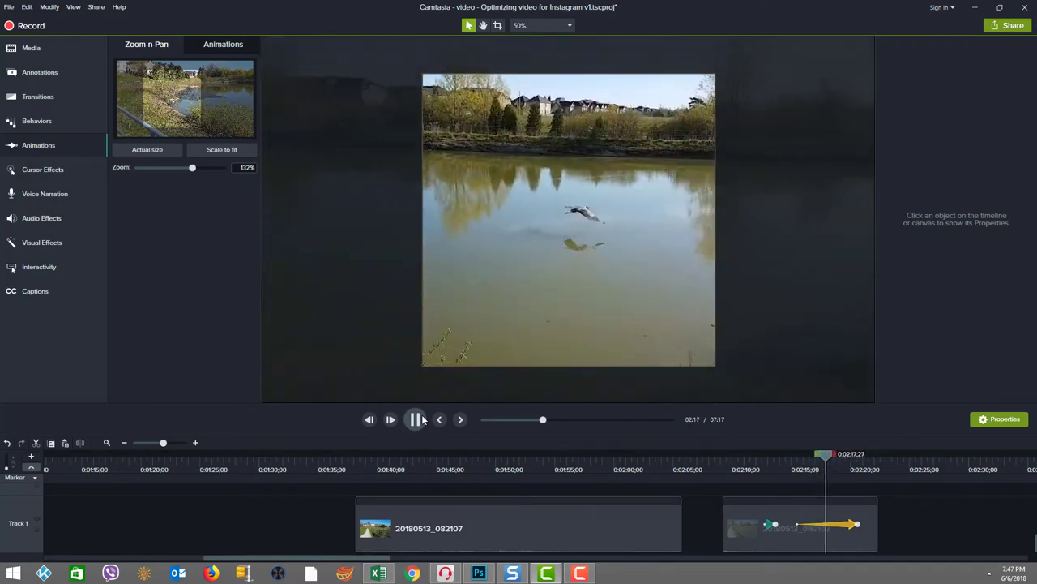
{"action": "left_click", "coordinate": [414, 419]}
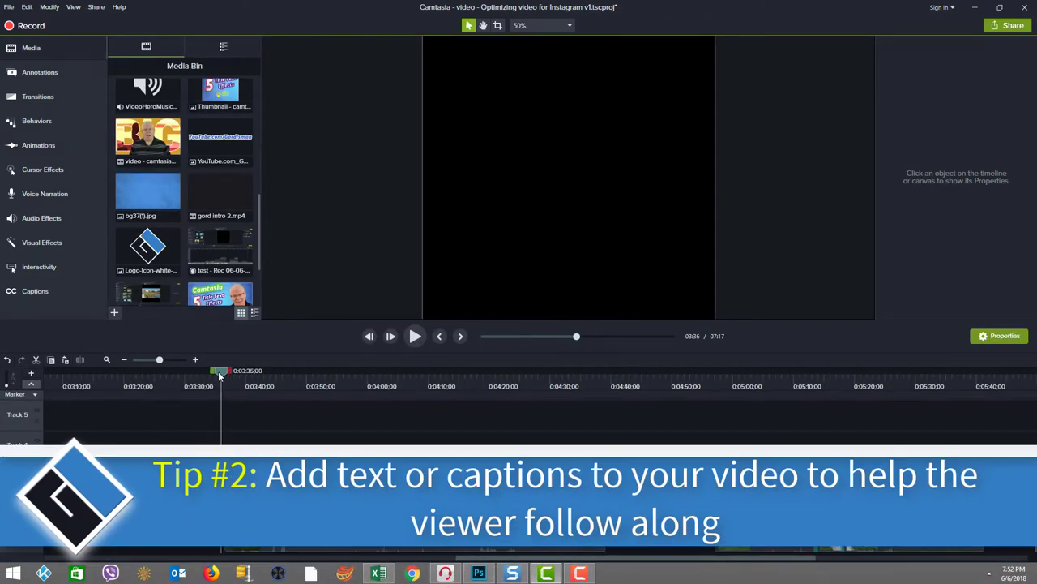
{"action": "left_click_drag", "start_coordinate": [221, 371], "coordinate": [282, 370]}
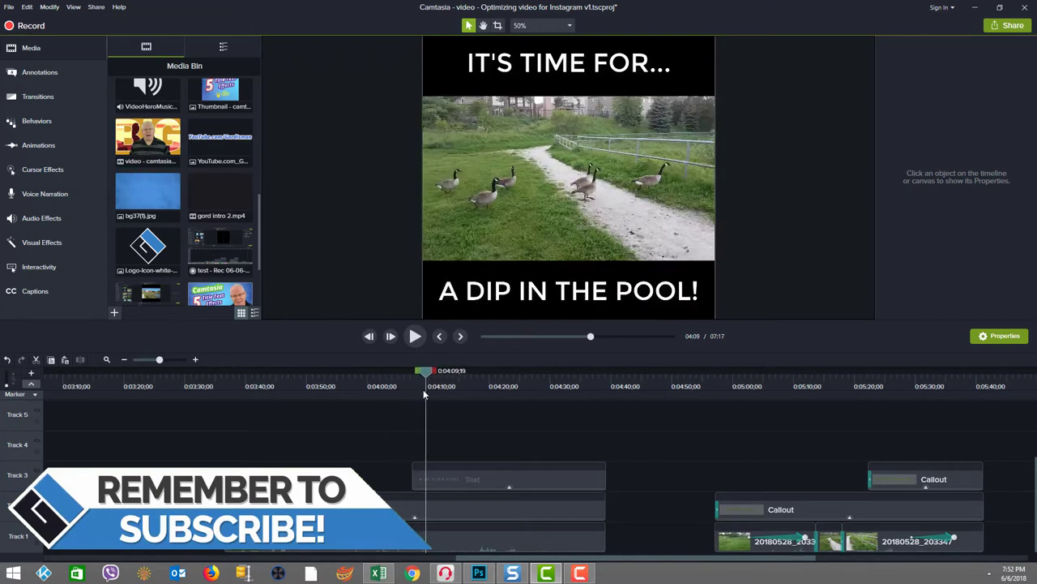
{"action": "left_click", "coordinate": [446, 370]}
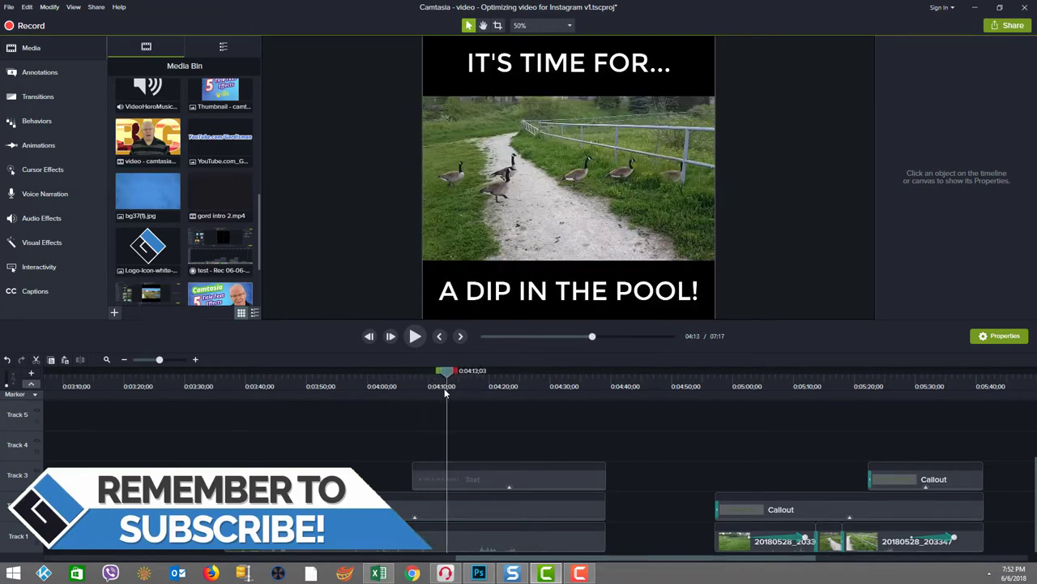
{"action": "left_click_drag", "start_coordinate": [446, 372], "coordinate": [474, 371]}
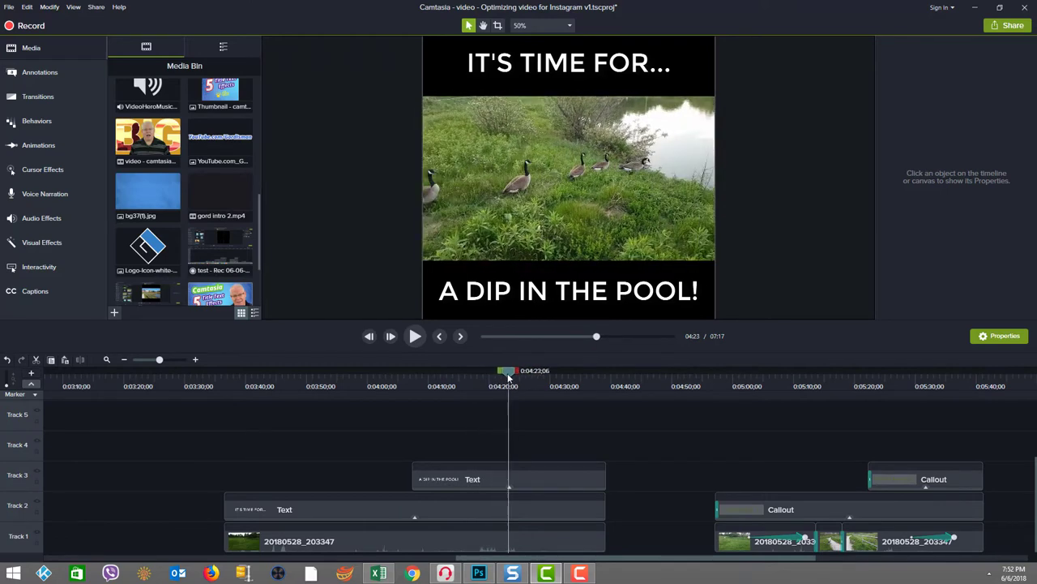
{"action": "left_click_drag", "start_coordinate": [509, 370], "coordinate": [525, 370]}
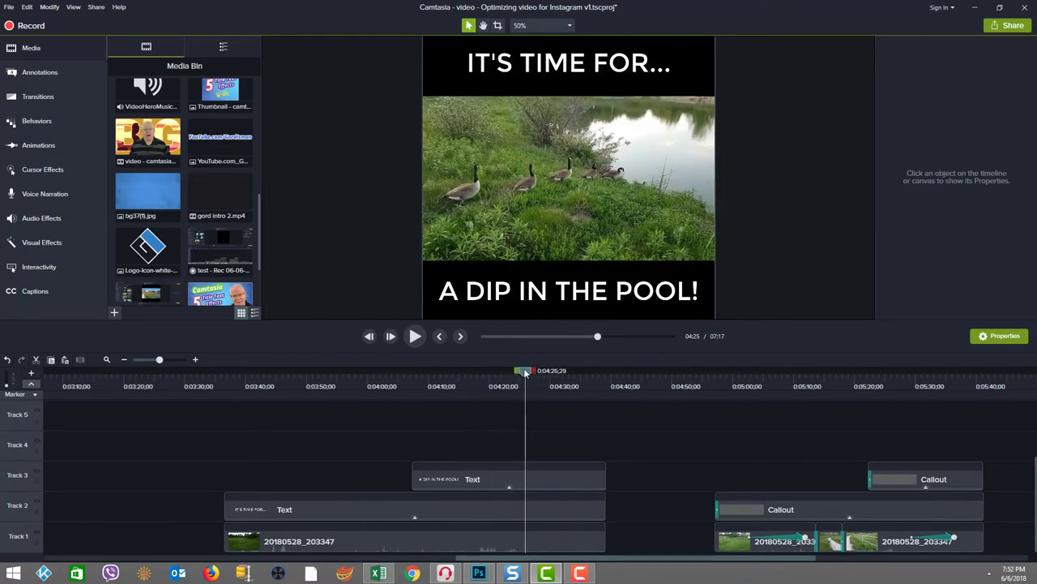
{"action": "left_click_drag", "start_coordinate": [525, 371], "coordinate": [573, 370]}
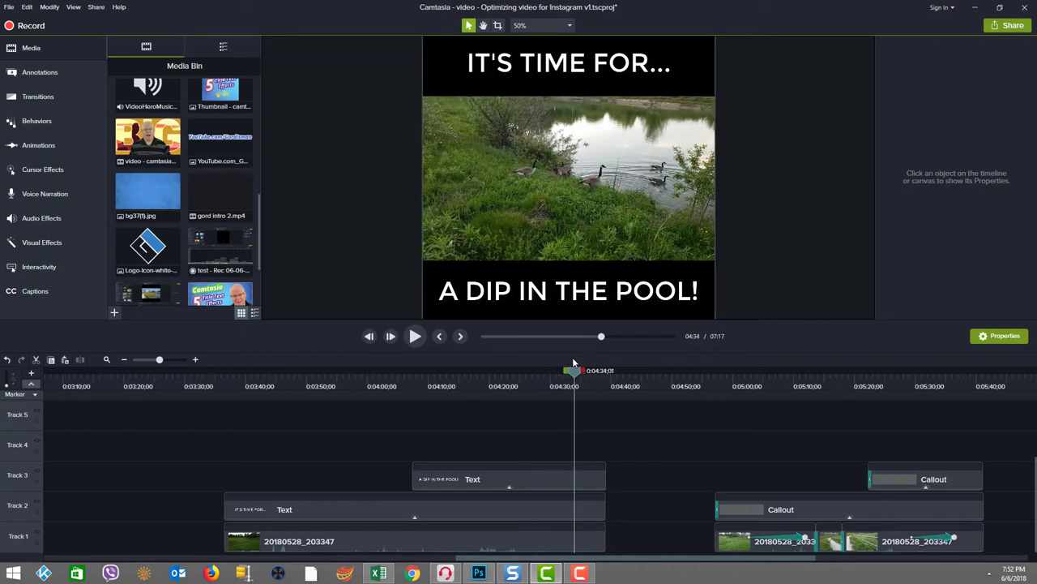
{"action": "left_click_drag", "start_coordinate": [574, 370], "coordinate": [552, 370]}
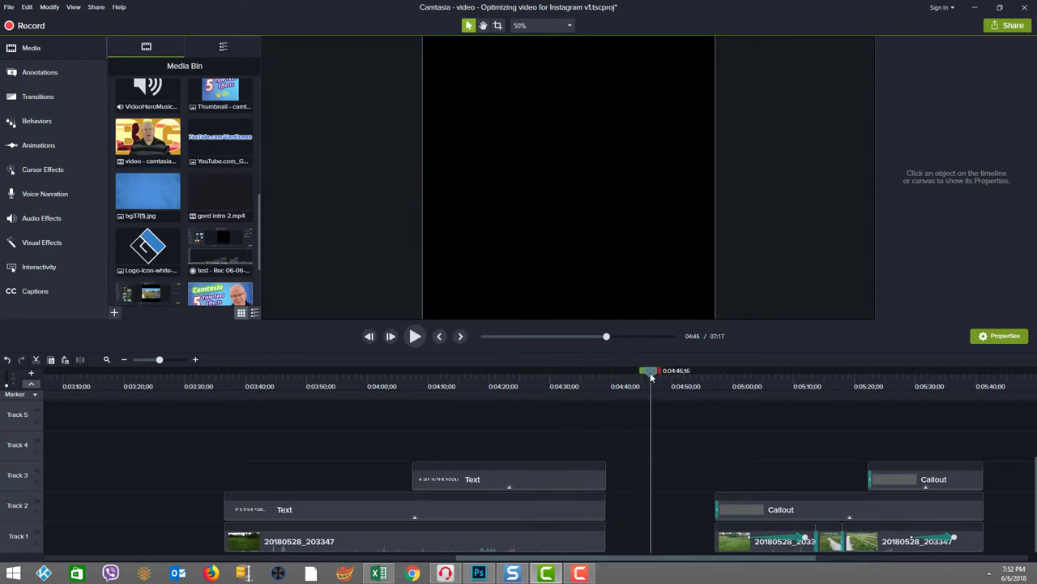
{"action": "left_click_drag", "start_coordinate": [651, 370], "coordinate": [710, 370]}
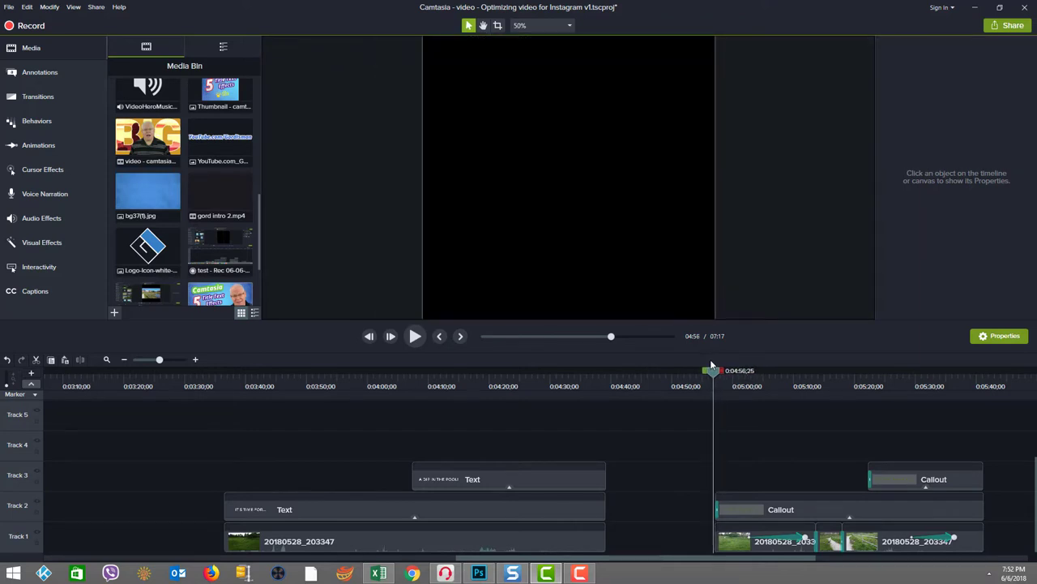
{"action": "mouse_move", "coordinate": [376, 319]}
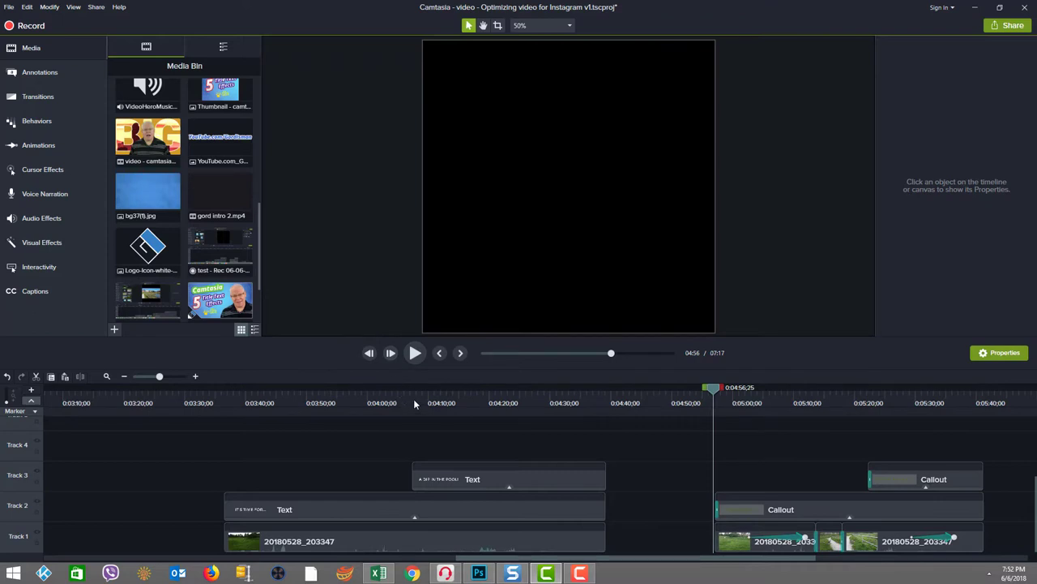
Play the goose clip with the 'A DIP IN THE POOL!' callout, stopping around 5:02.
{"action": "left_click", "coordinate": [414, 353]}
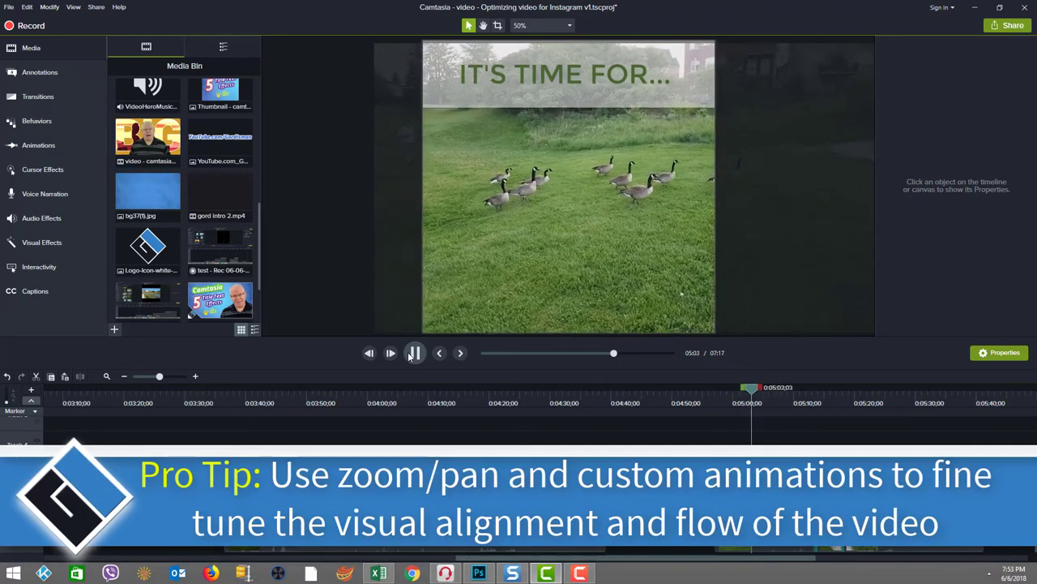
{"action": "left_click", "coordinate": [414, 352]}
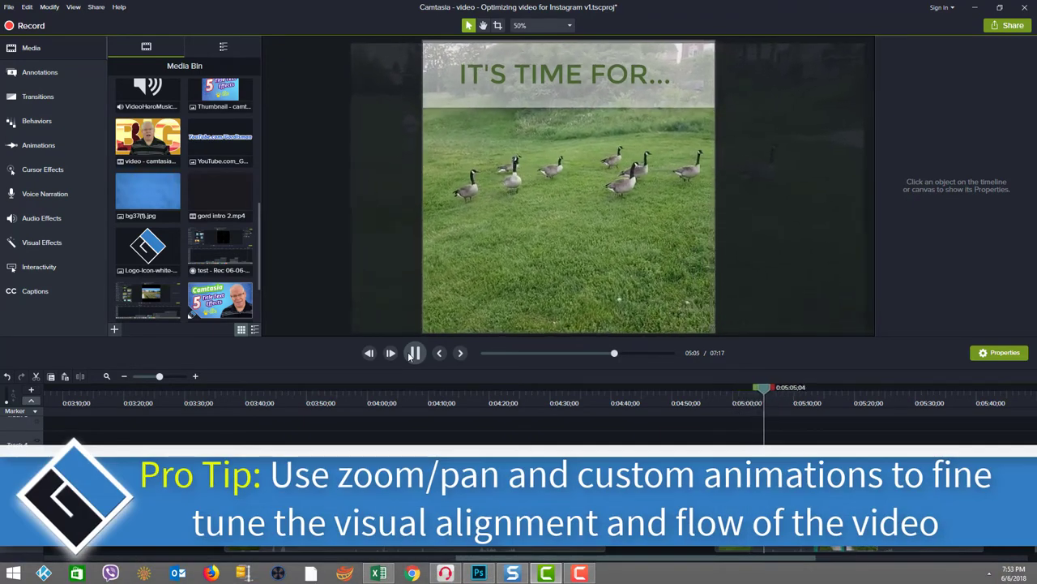
{"action": "left_click", "coordinate": [390, 353]}
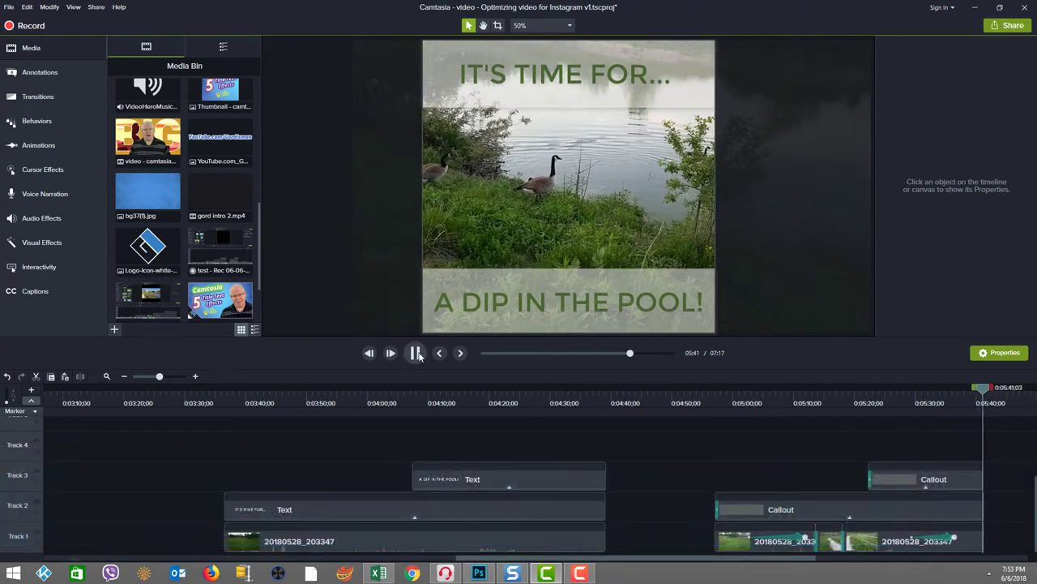
{"action": "left_click", "coordinate": [415, 352]}
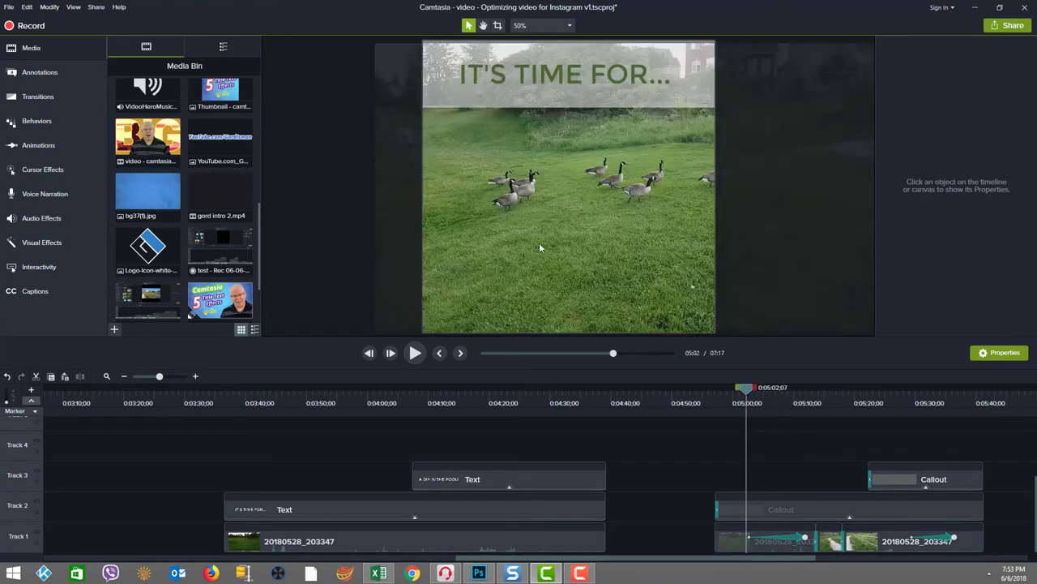
Zoom the canvas out, select the geese clip and shift it left to -420 X.
{"action": "left_click", "coordinate": [541, 25]}
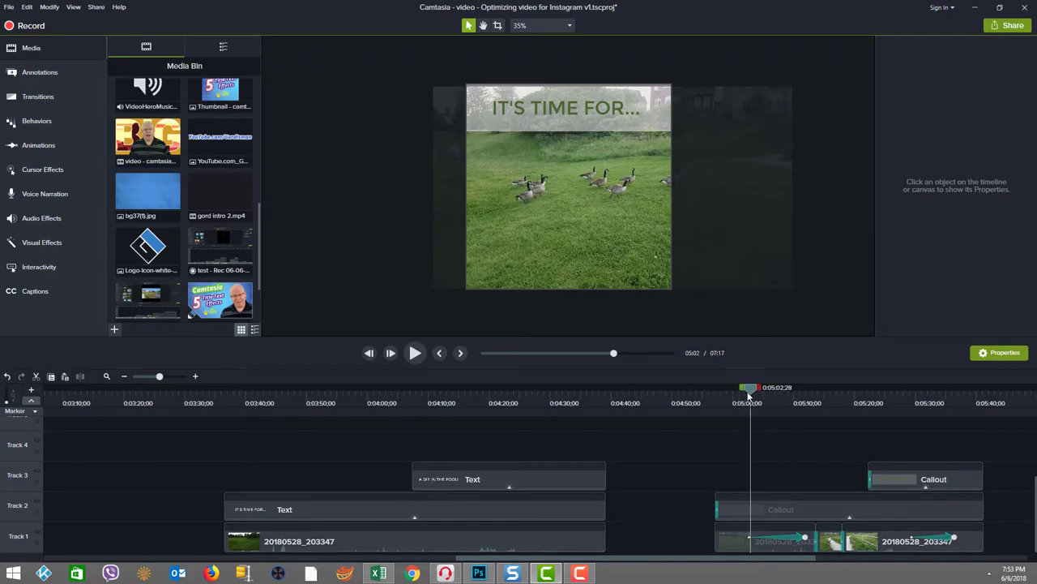
{"action": "left_click", "coordinate": [761, 540]}
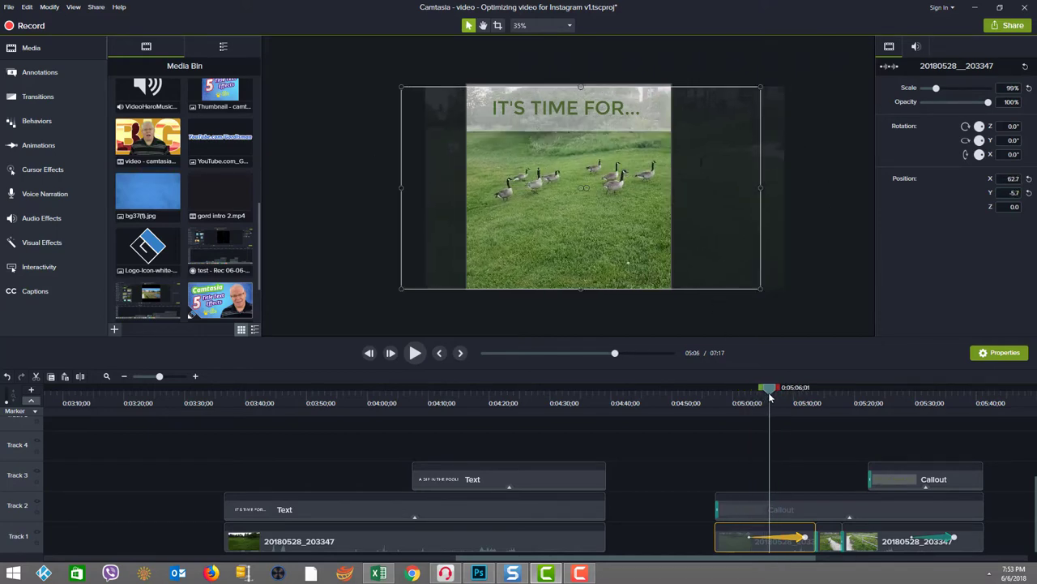
{"action": "left_click_drag", "start_coordinate": [770, 393], "coordinate": [786, 393]}
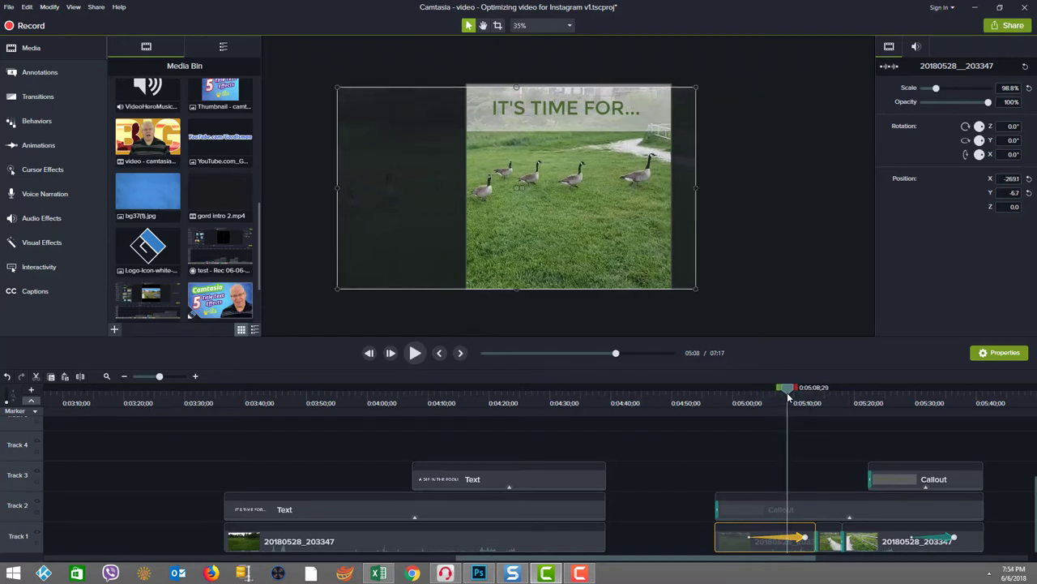
{"action": "left_click_drag", "start_coordinate": [787, 388], "coordinate": [797, 388]}
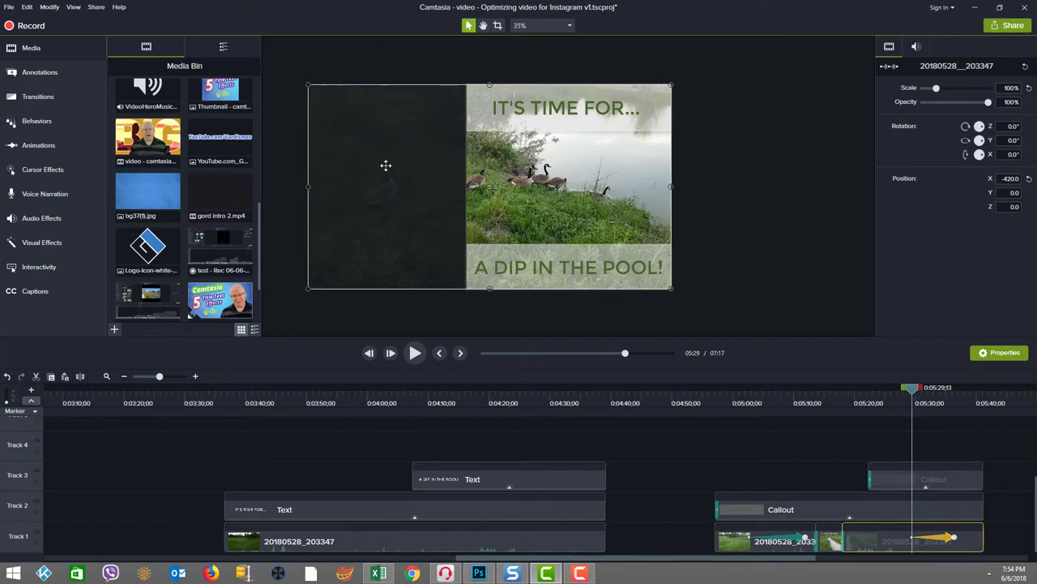
{"action": "mouse_move", "coordinate": [368, 175]}
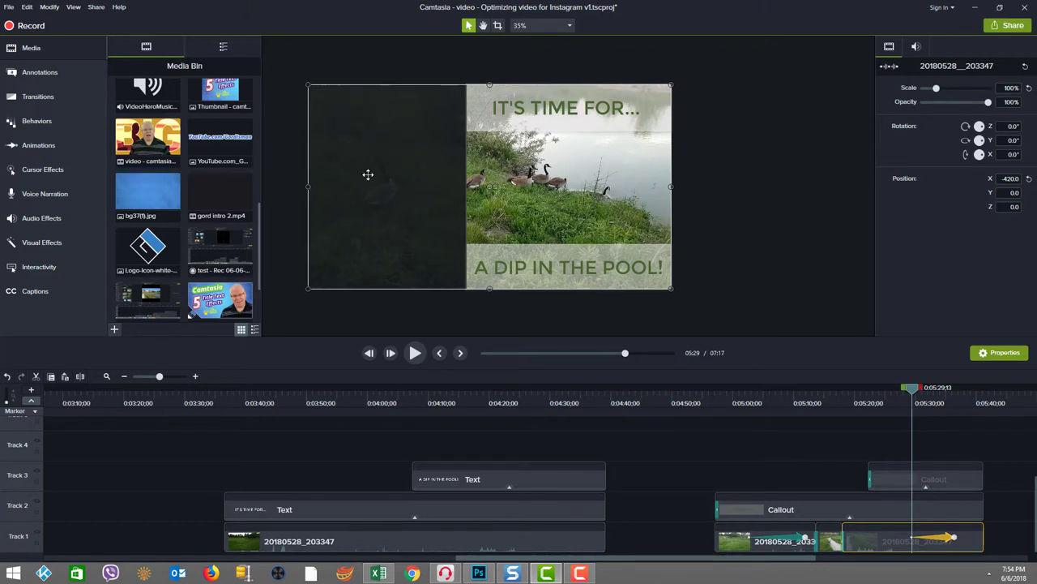
{"action": "mouse_move", "coordinate": [918, 395]}
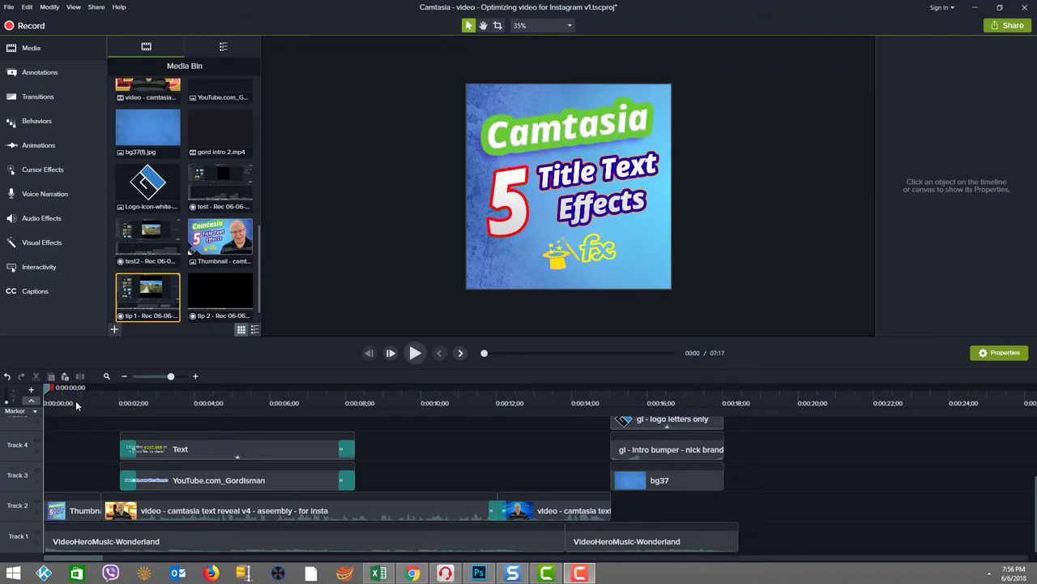
{"action": "double_click", "coordinate": [220, 235]}
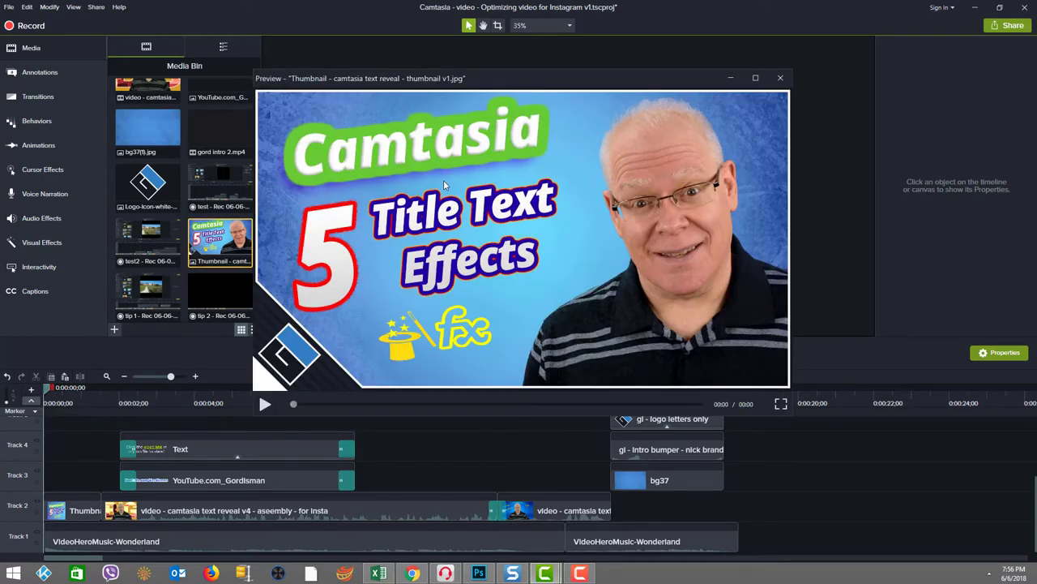
{"action": "mouse_move", "coordinate": [780, 78]}
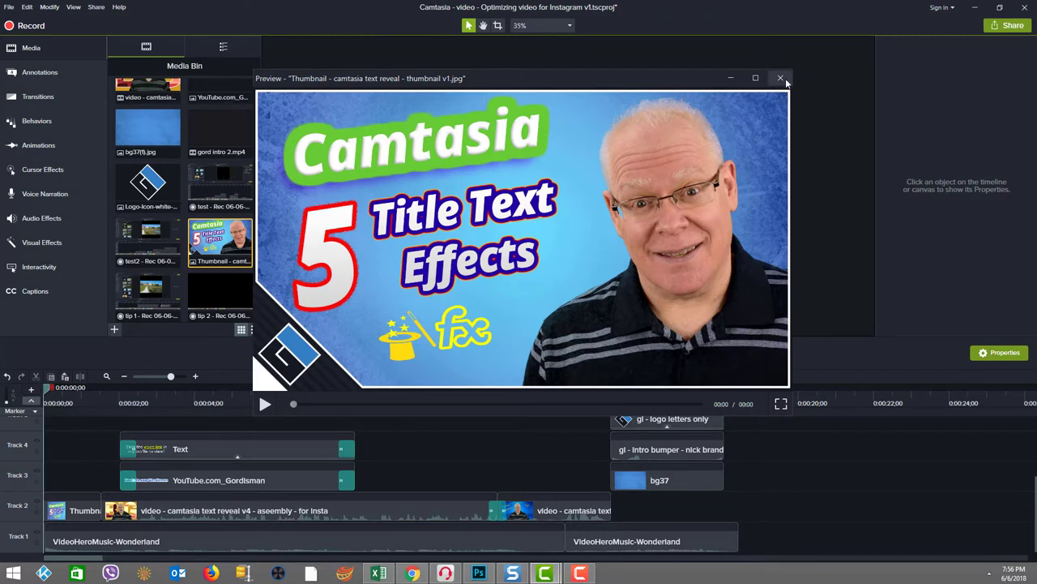
{"action": "left_click", "coordinate": [780, 78]}
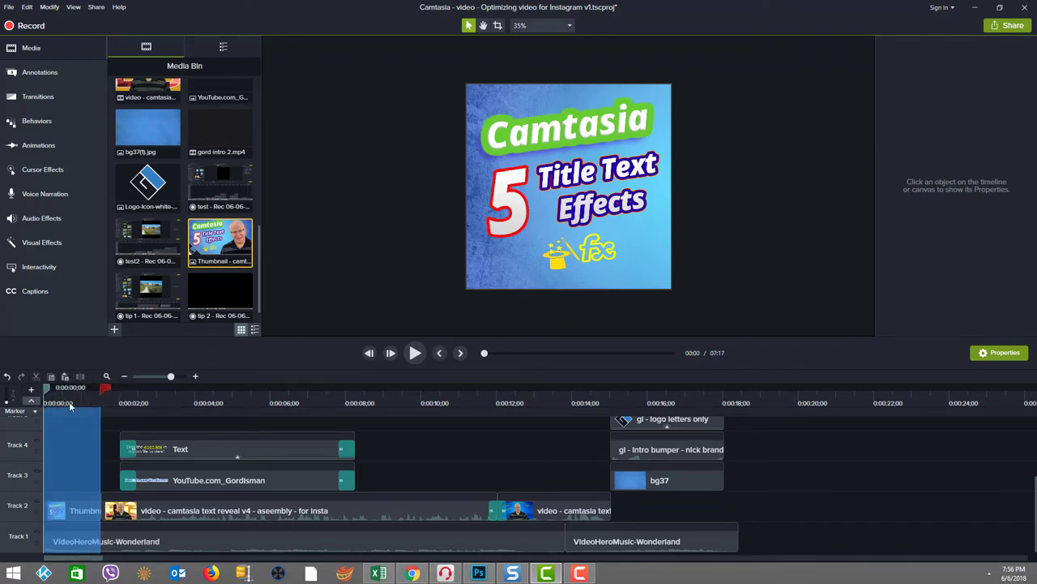
{"action": "mouse_move", "coordinate": [412, 573]}
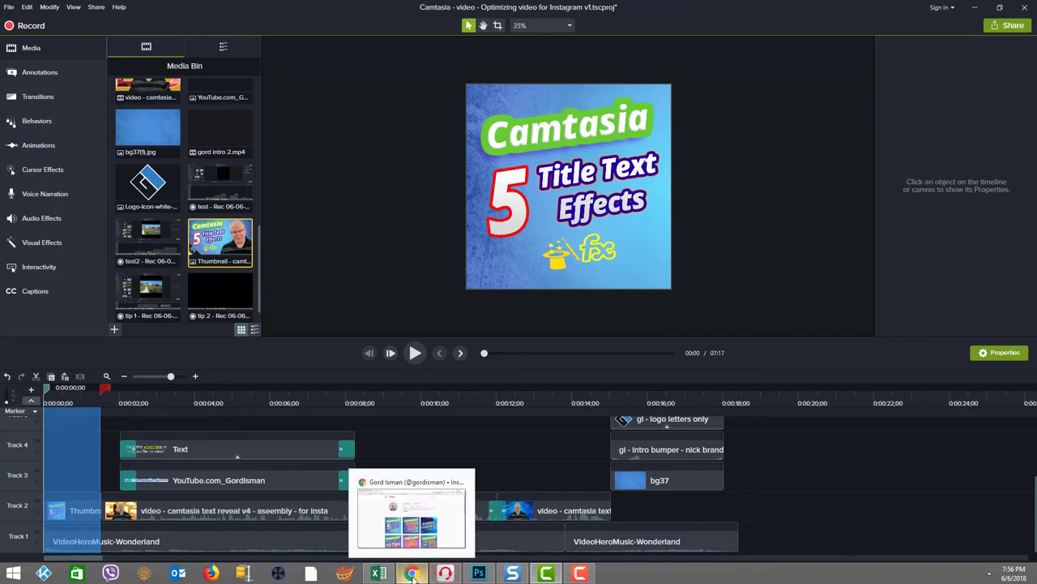
{"action": "left_click", "coordinate": [412, 573]}
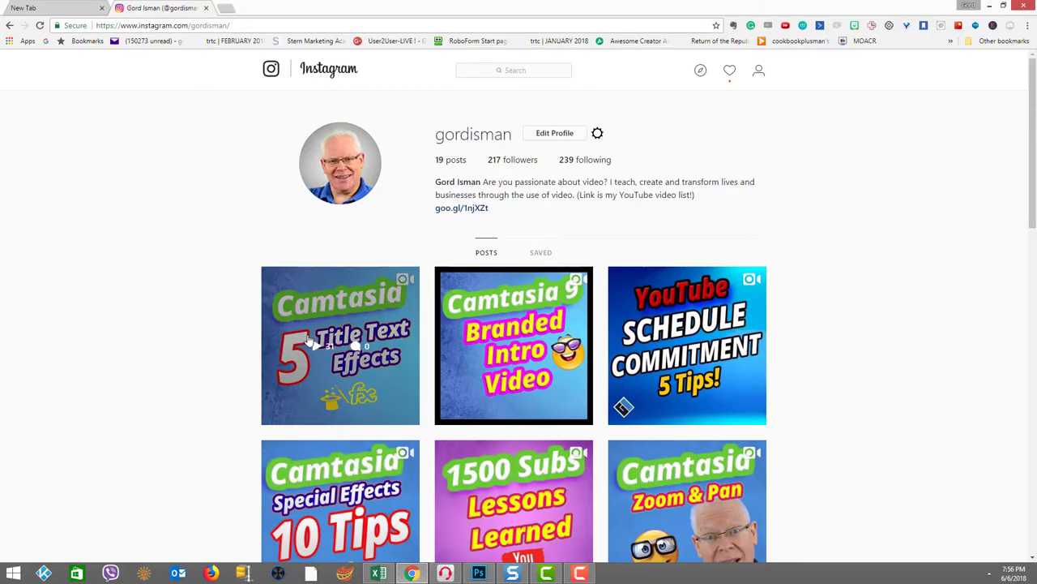
{"action": "scroll", "scroll_direction": "down", "scroll_amount": 3}
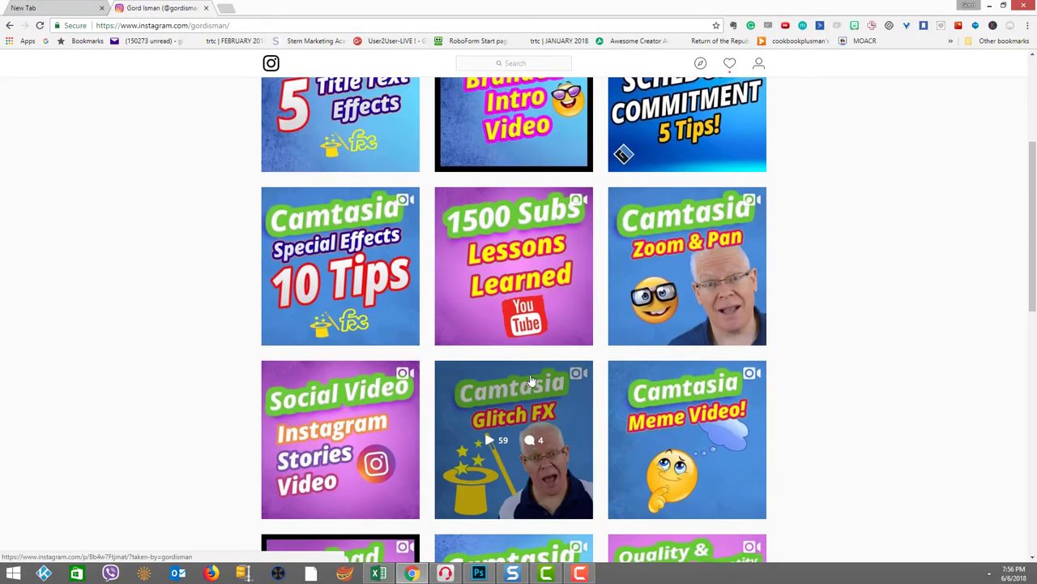
{"action": "scroll", "scroll_direction": "up", "scroll_amount": 3}
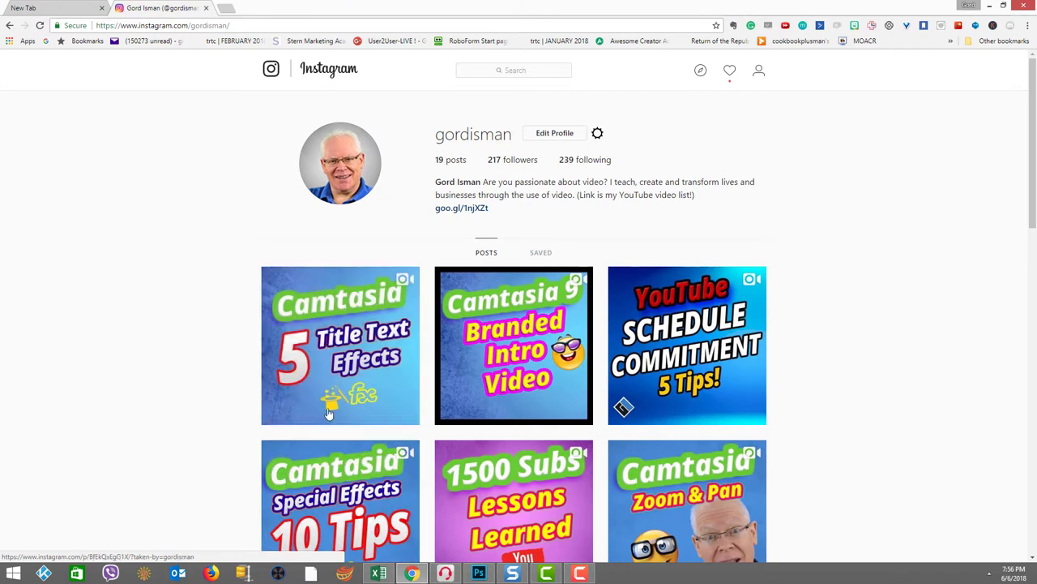
{"action": "mouse_move", "coordinate": [139, 389]}
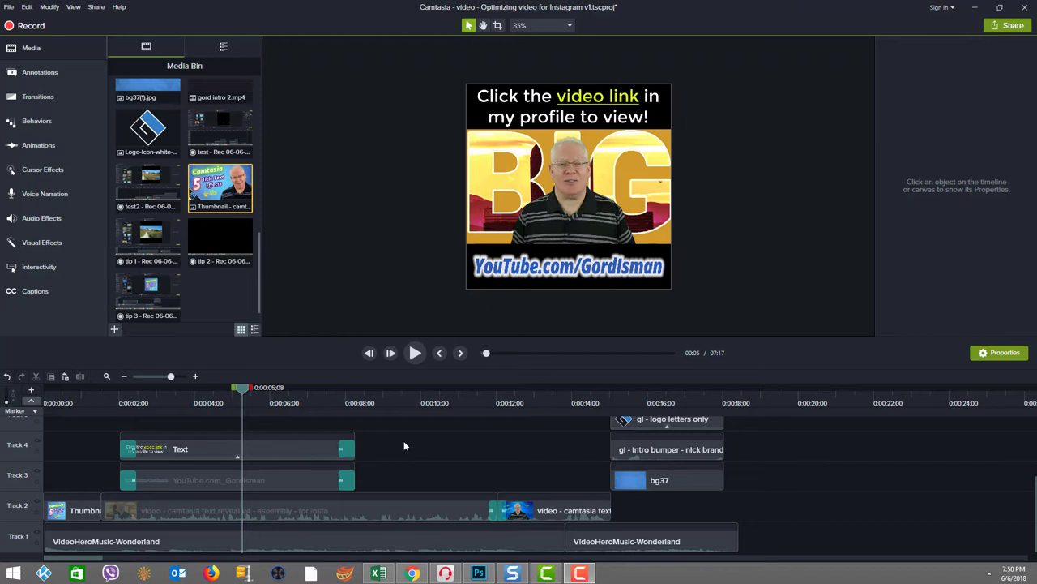
{"action": "left_click", "coordinate": [569, 26]}
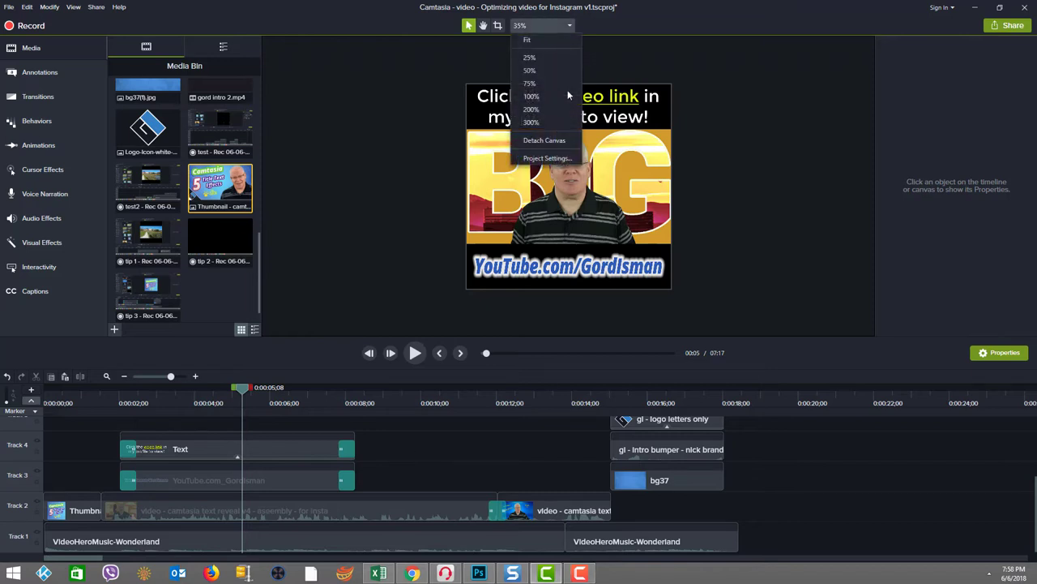
{"action": "left_click", "coordinate": [547, 157]}
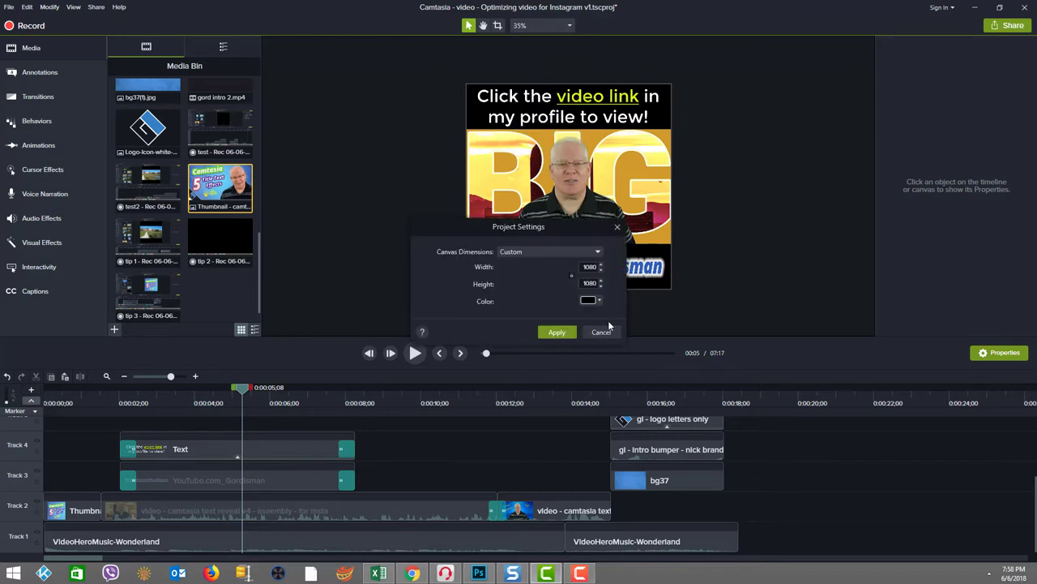
{"action": "mouse_move", "coordinate": [602, 332]}
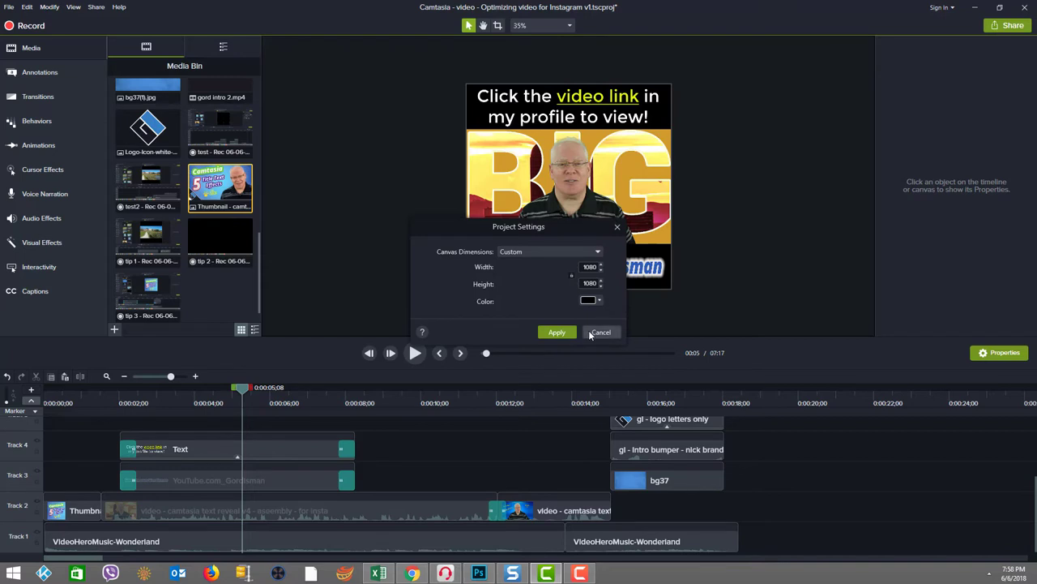
{"action": "left_click", "coordinate": [600, 332]}
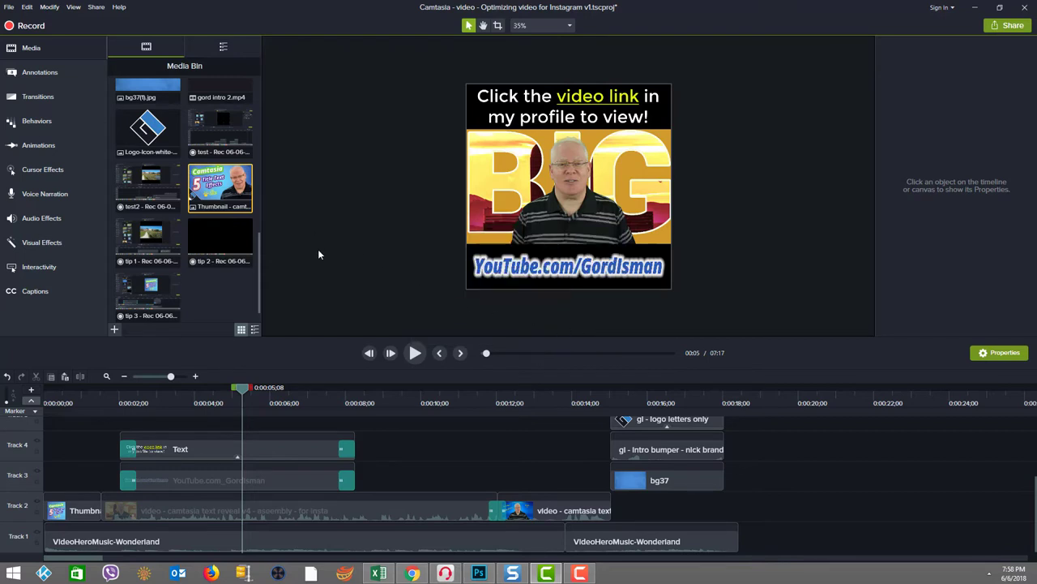
{"action": "mouse_move", "coordinate": [312, 303]}
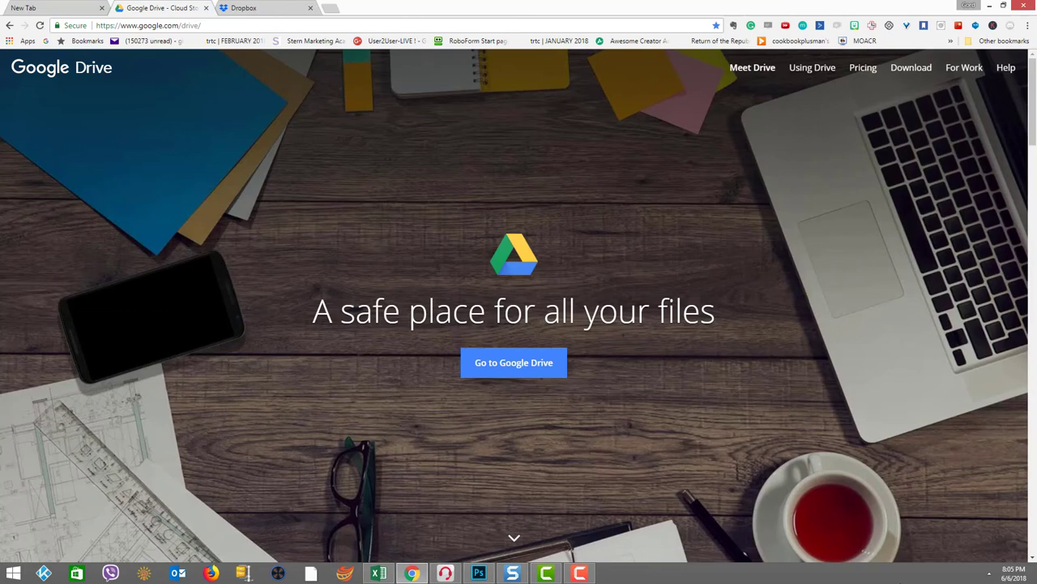
Switch to the Apple AirDrop support page tab.
{"action": "left_click", "coordinate": [369, 7]}
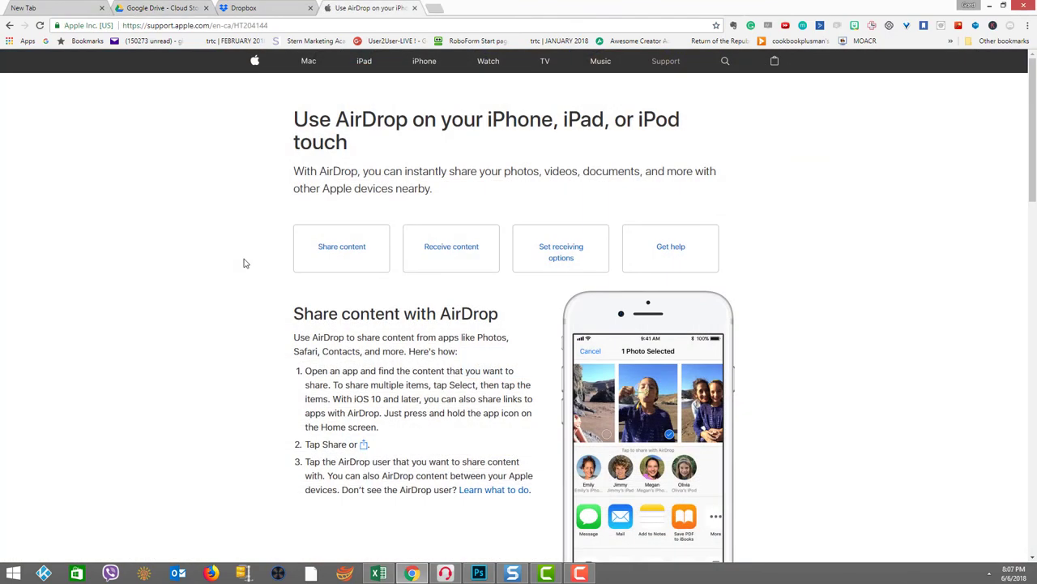